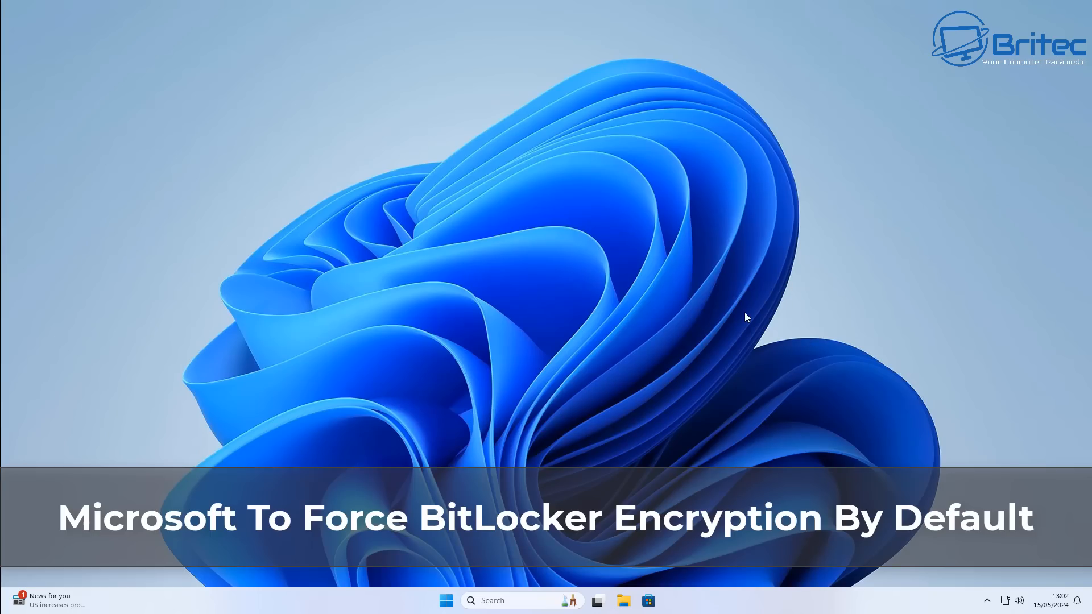
- Search the Start menu so Manage BitLocker shows as the best match
left_click(445, 601)
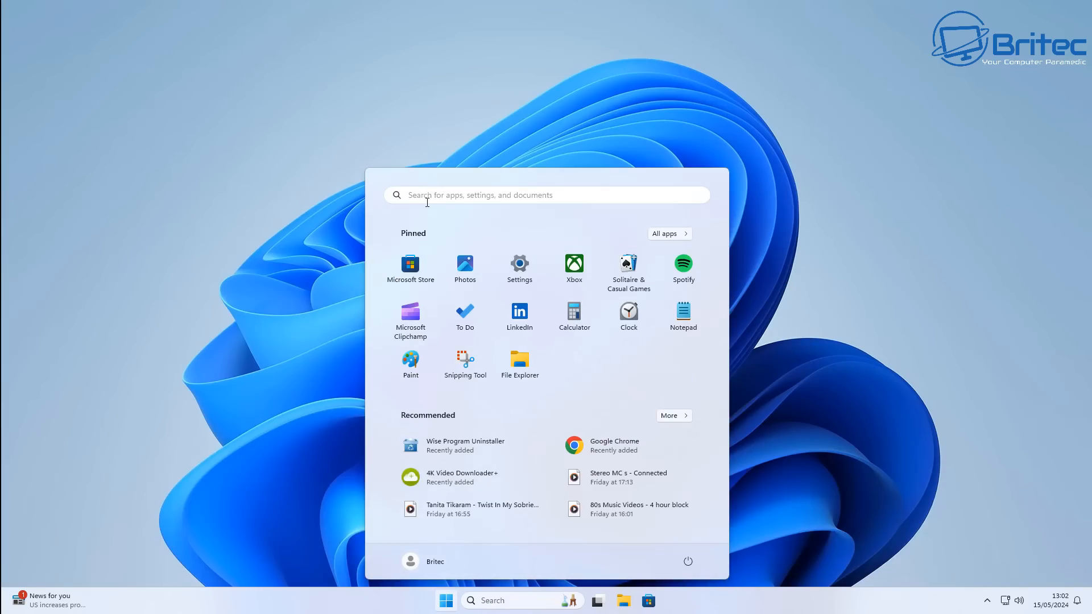
type("bbc news")
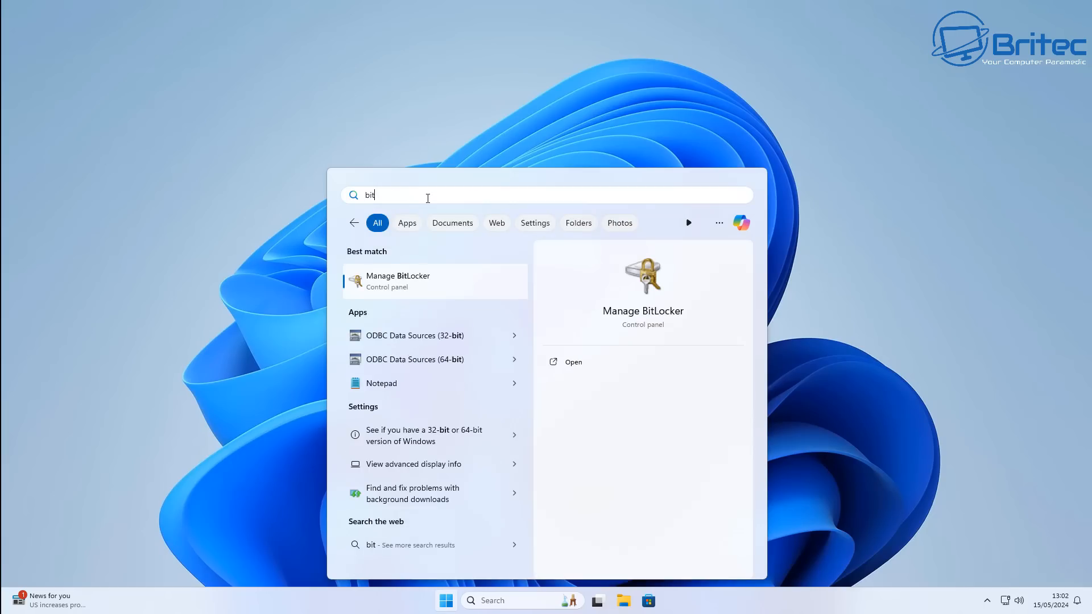
mouse_move(475, 328)
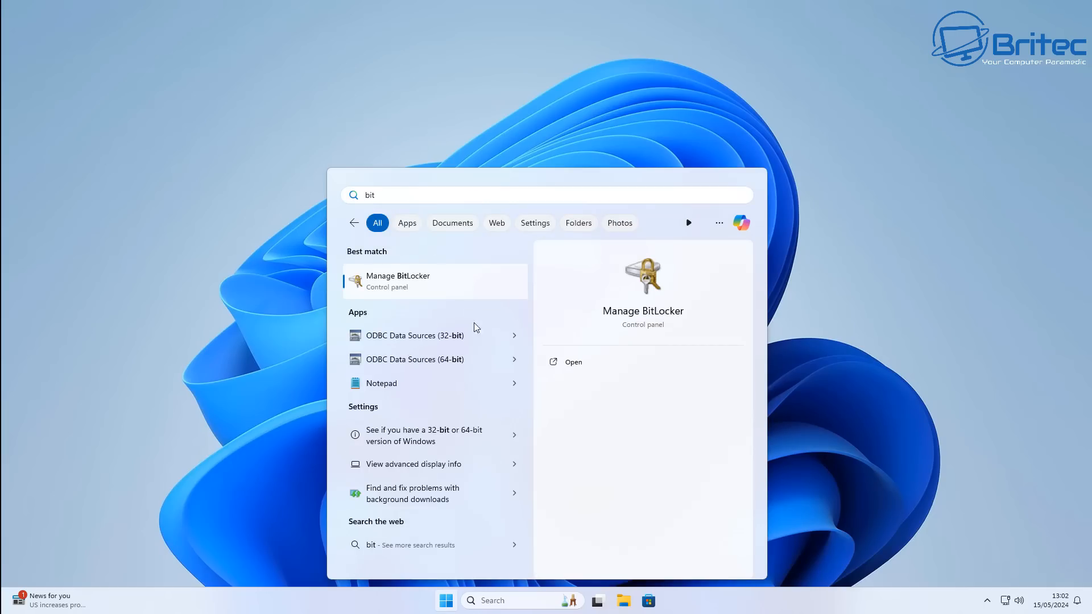
mouse_move(443, 287)
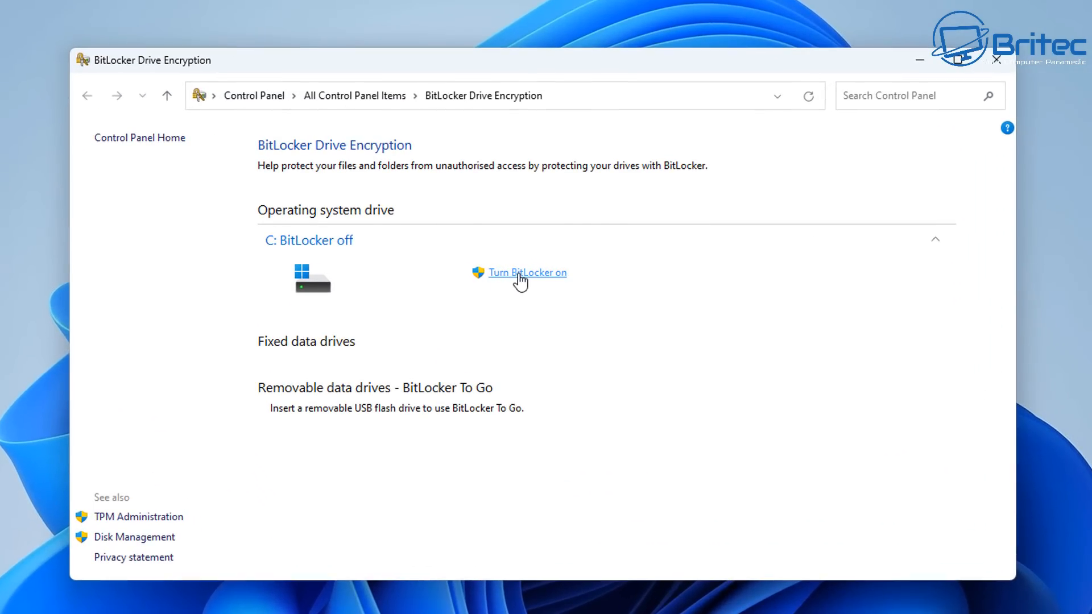
- Turn BitLocker on for drive C: and restart as the bootable-media warning requires
left_click(527, 272)
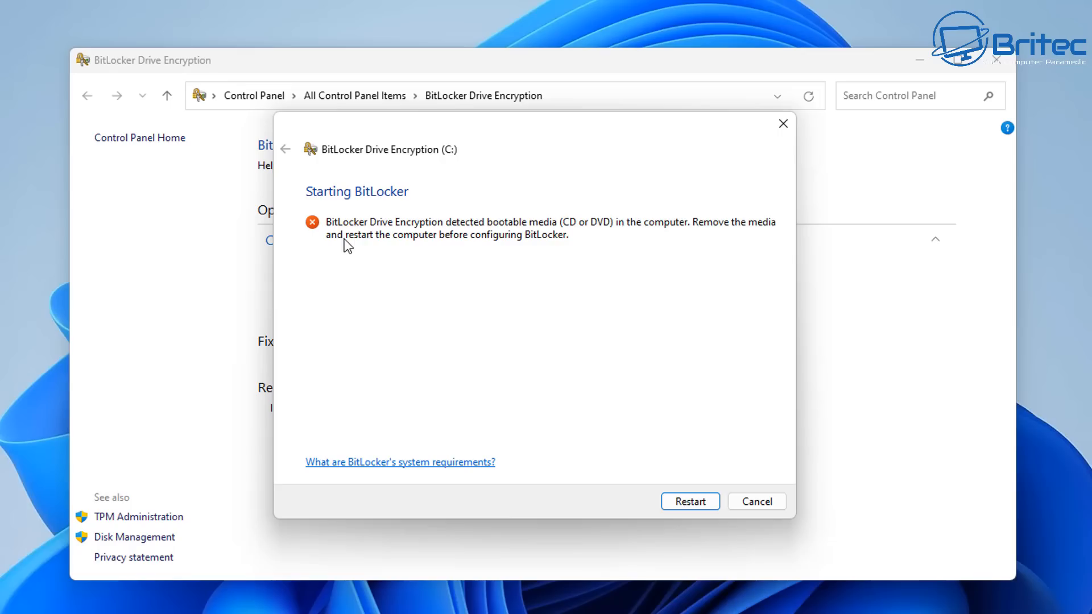
mouse_move(542, 238)
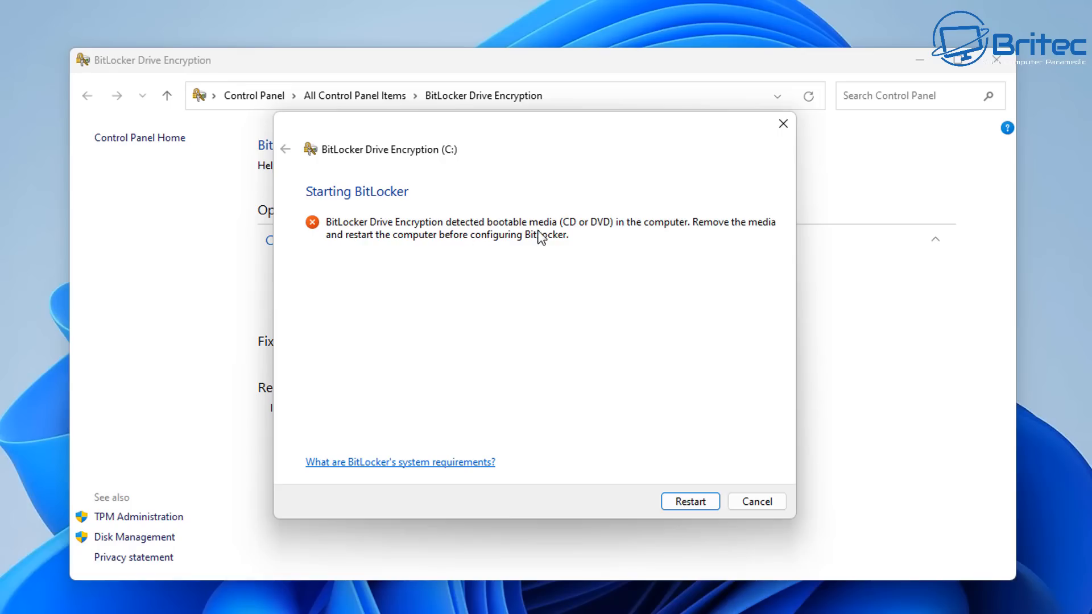
mouse_move(720, 238)
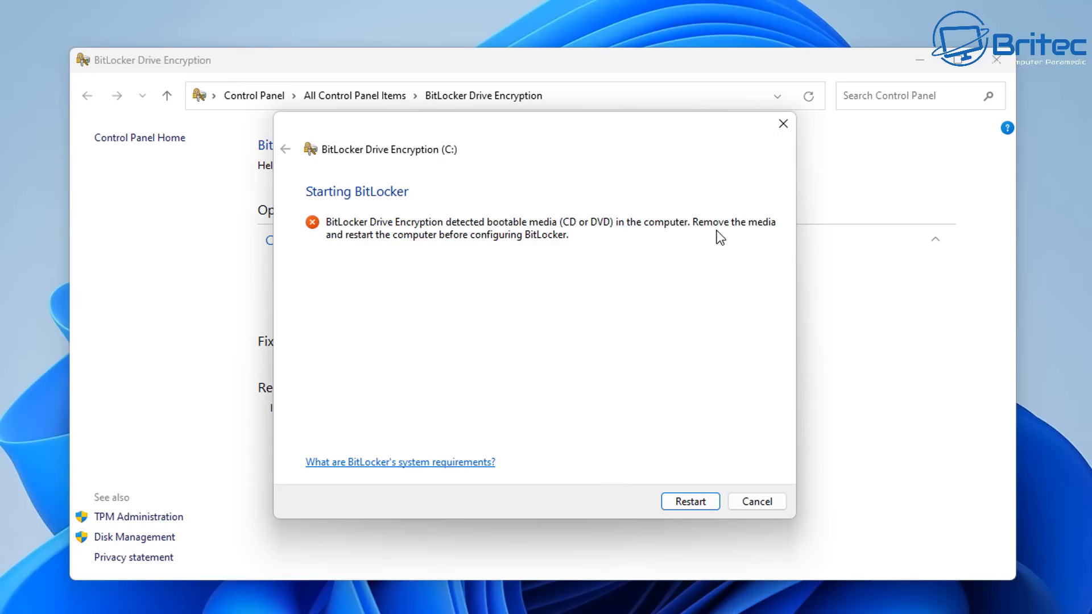
mouse_move(761, 237)
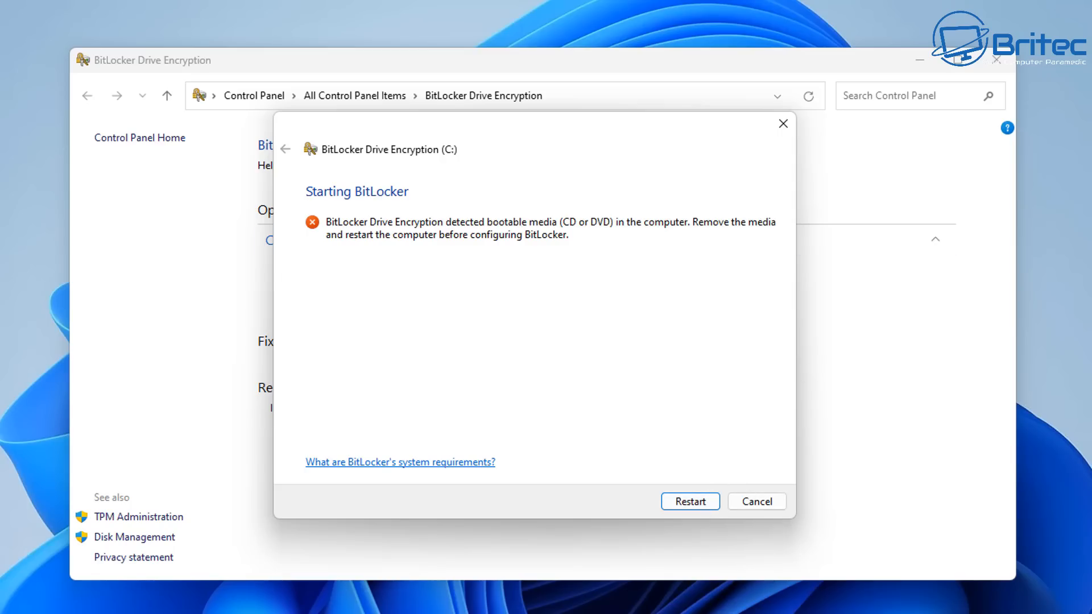
mouse_move(680, 524)
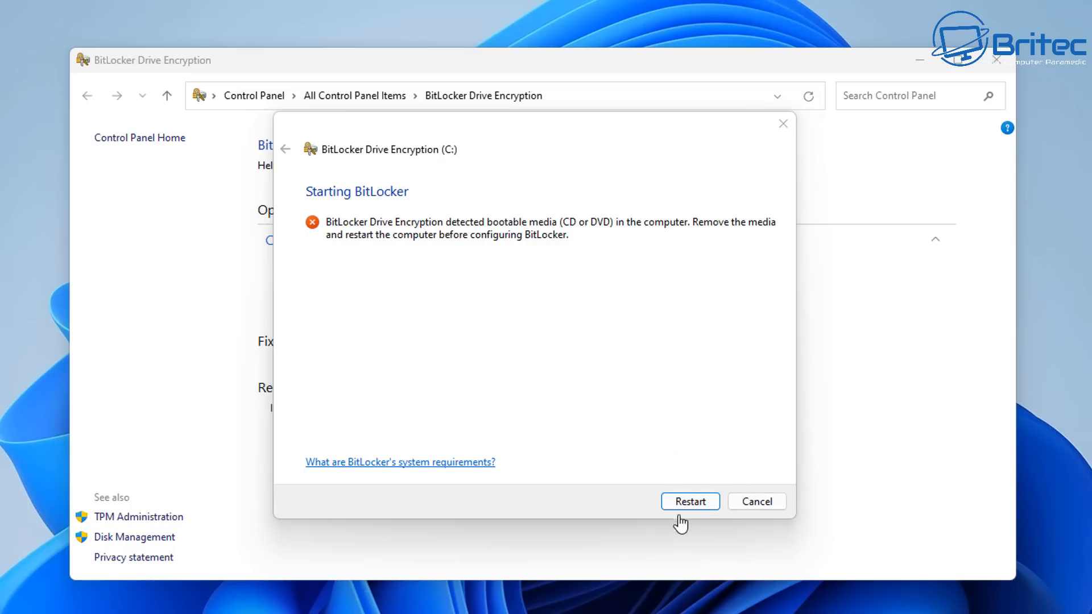
left_click(689, 501)
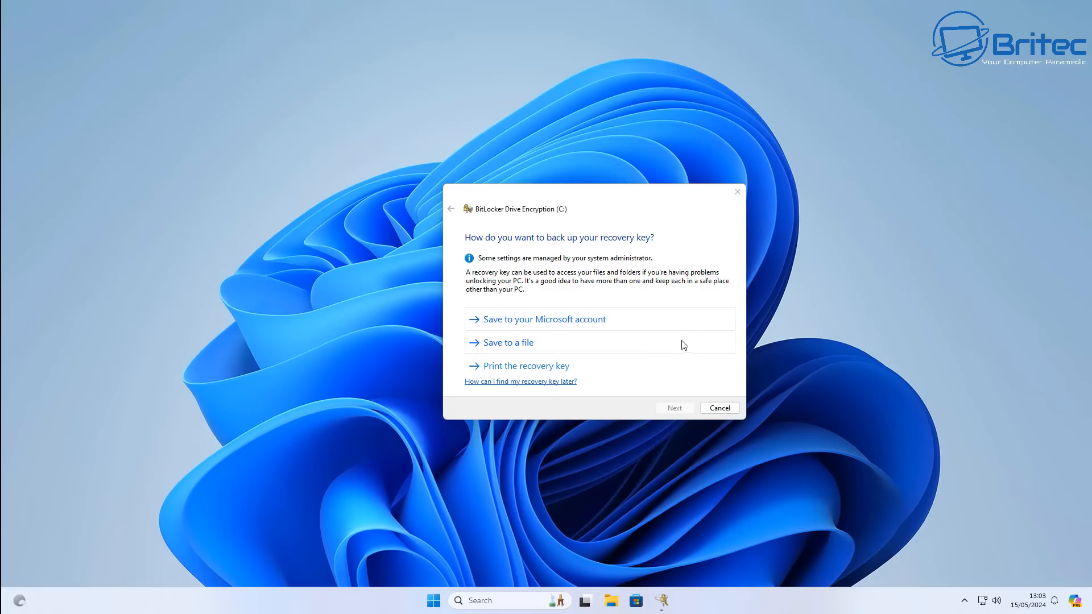
mouse_move(501, 359)
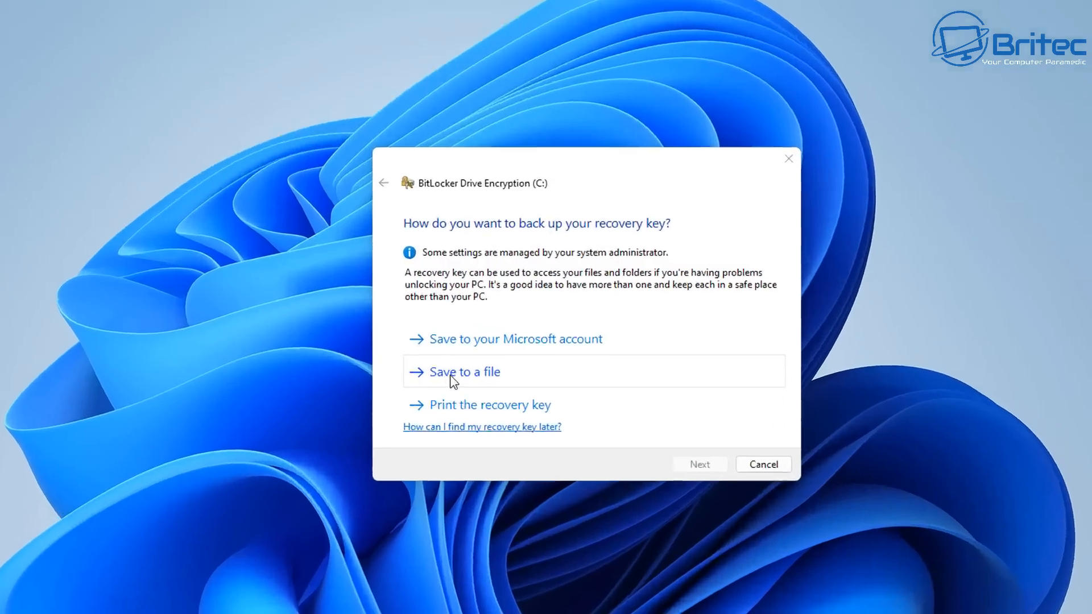
- Try saving the recovery key to a file in the key folder on drive E:
left_click(464, 371)
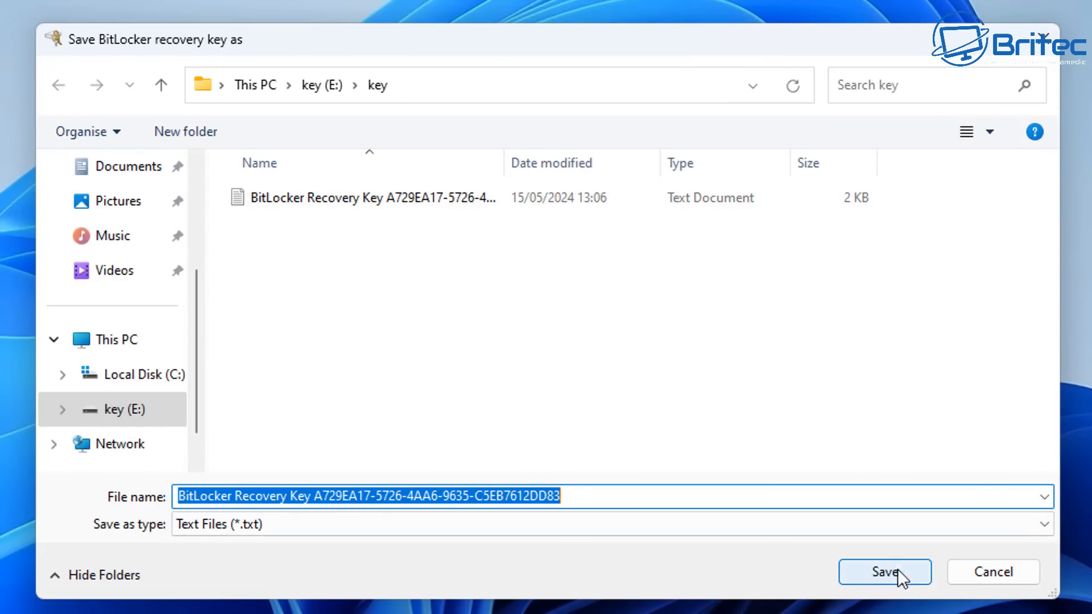
left_click(884, 572)
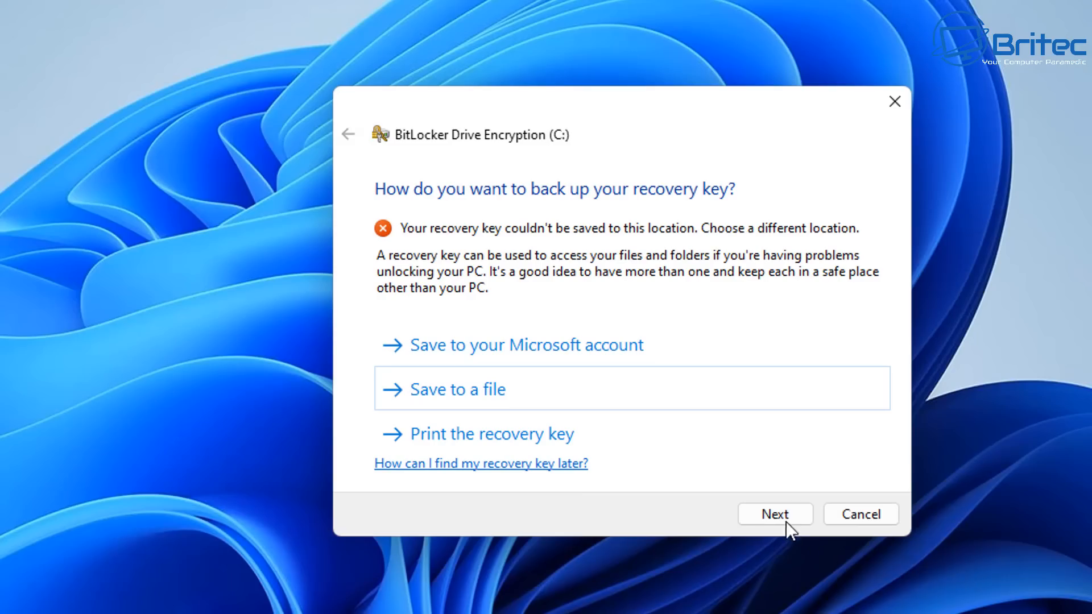
- Move past the recovery key backup and choose 'Encrypt entire drive' for C:
left_click(774, 514)
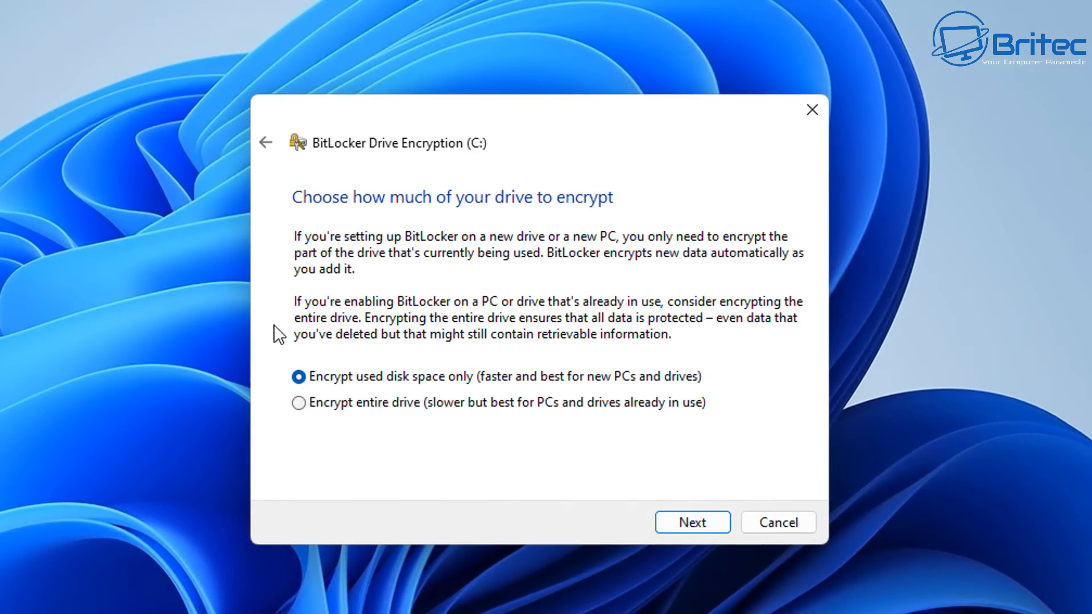
mouse_move(404, 410)
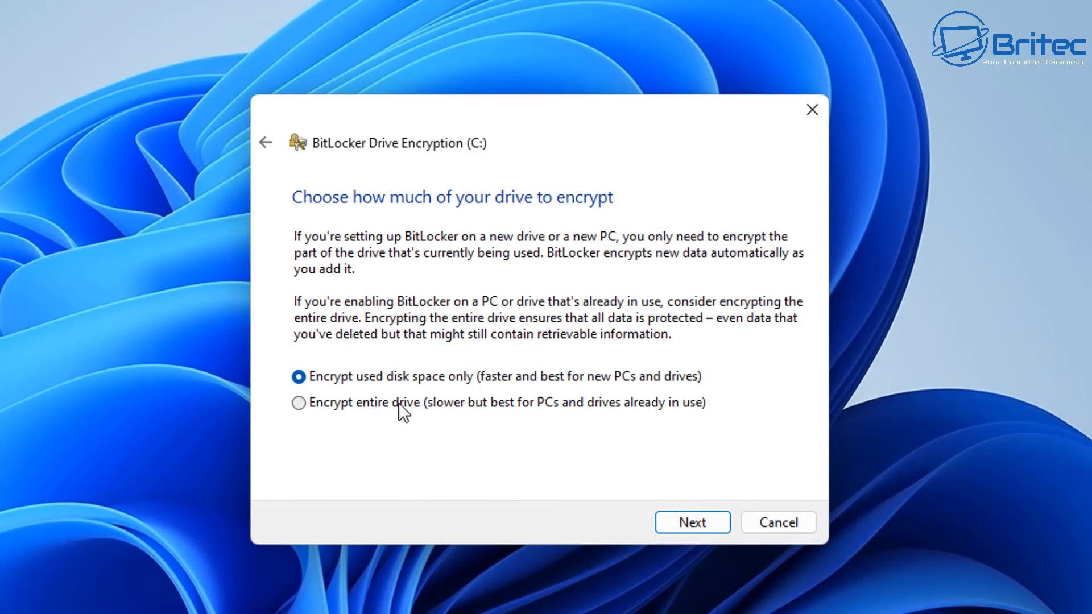
mouse_move(476, 423)
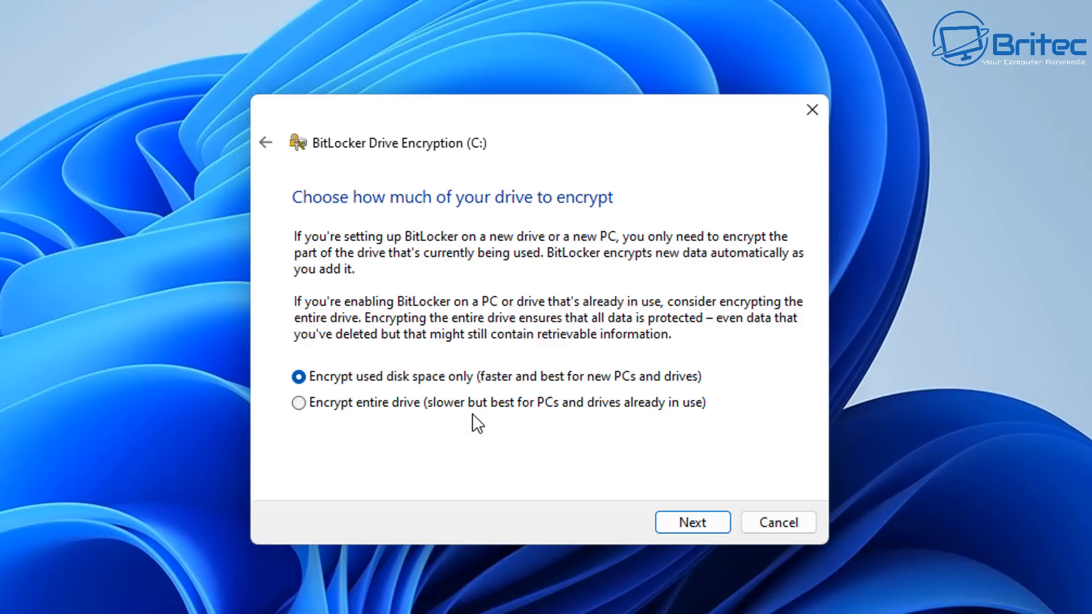
mouse_move(462, 454)
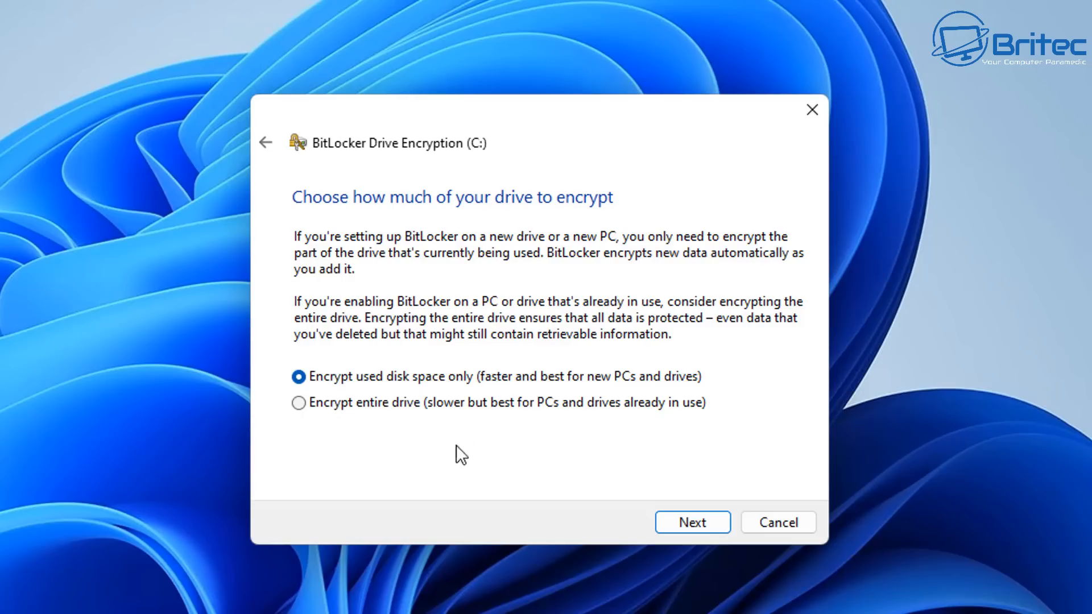
mouse_move(454, 465)
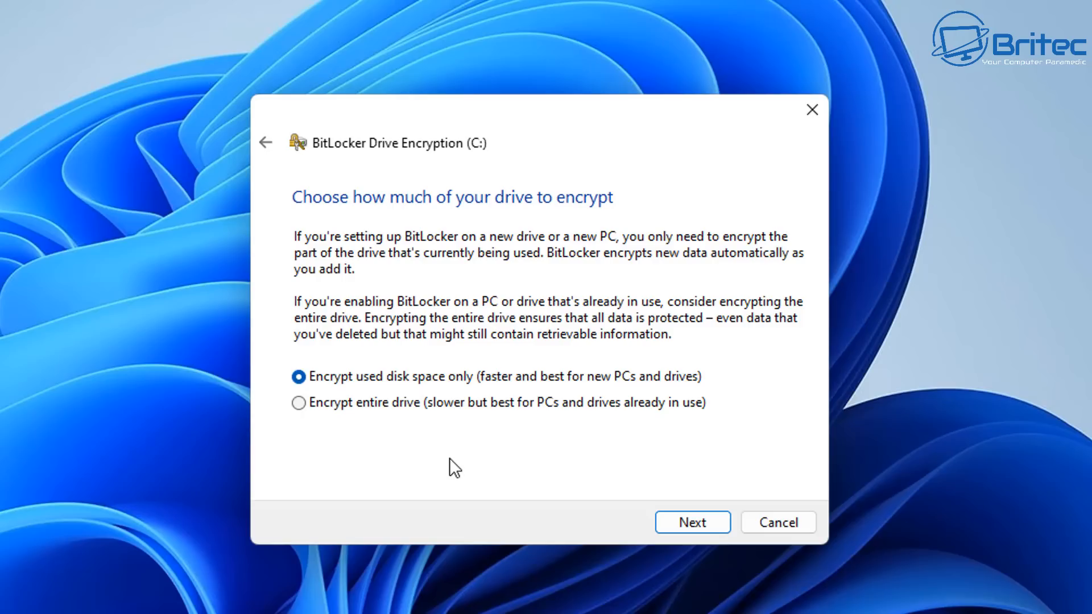
mouse_move(435, 396)
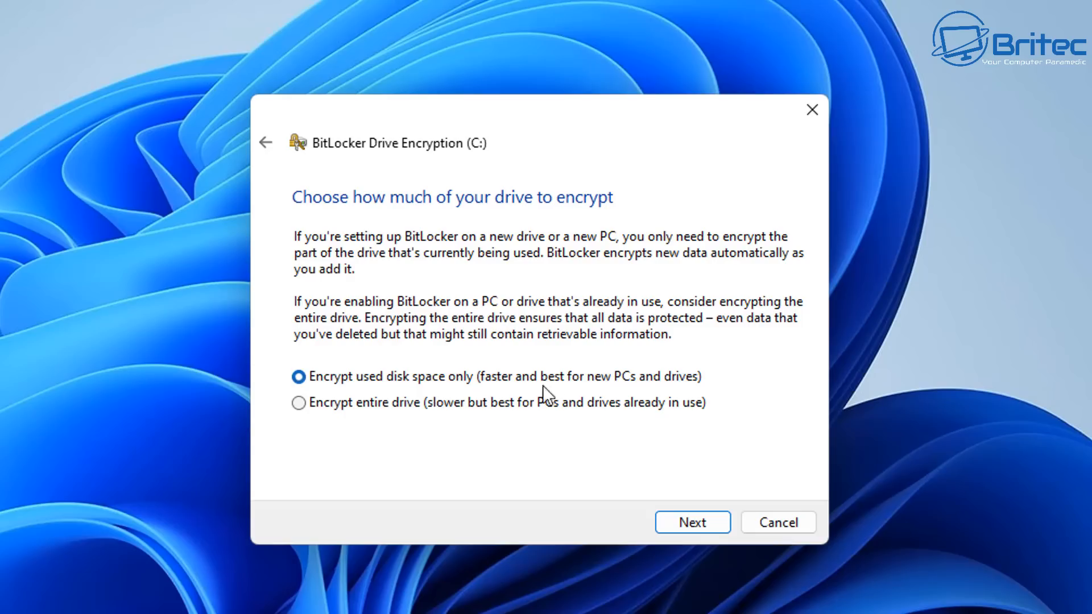
mouse_move(671, 448)
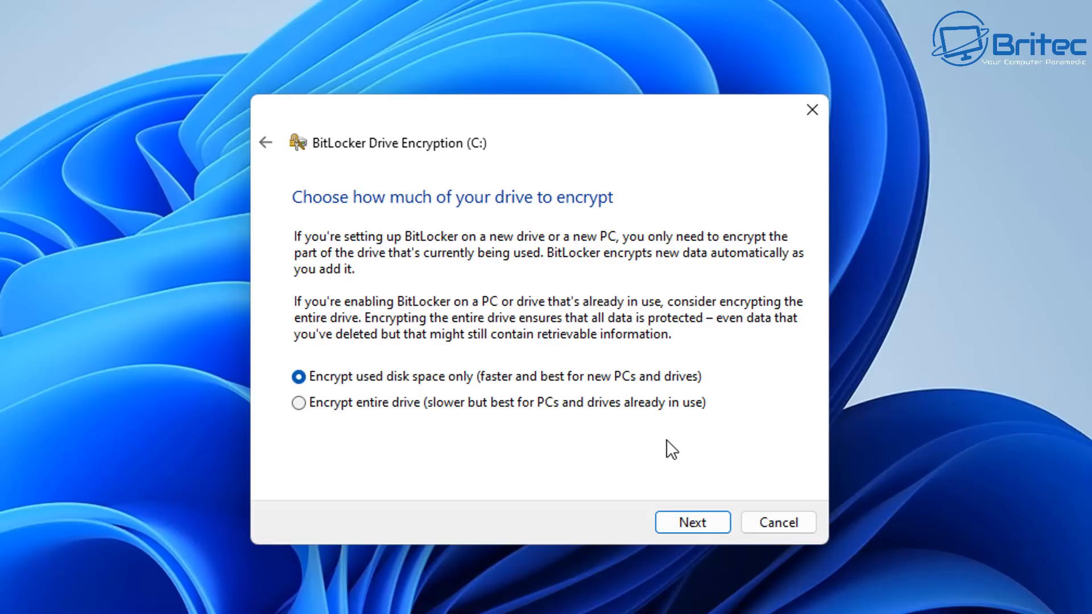
mouse_move(407, 409)
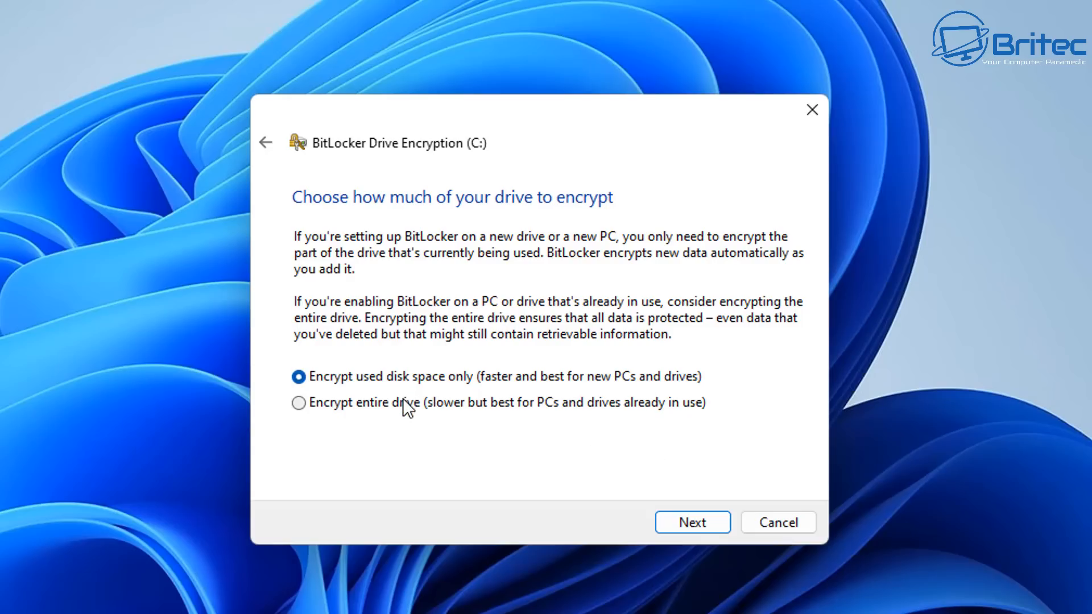
left_click(299, 403)
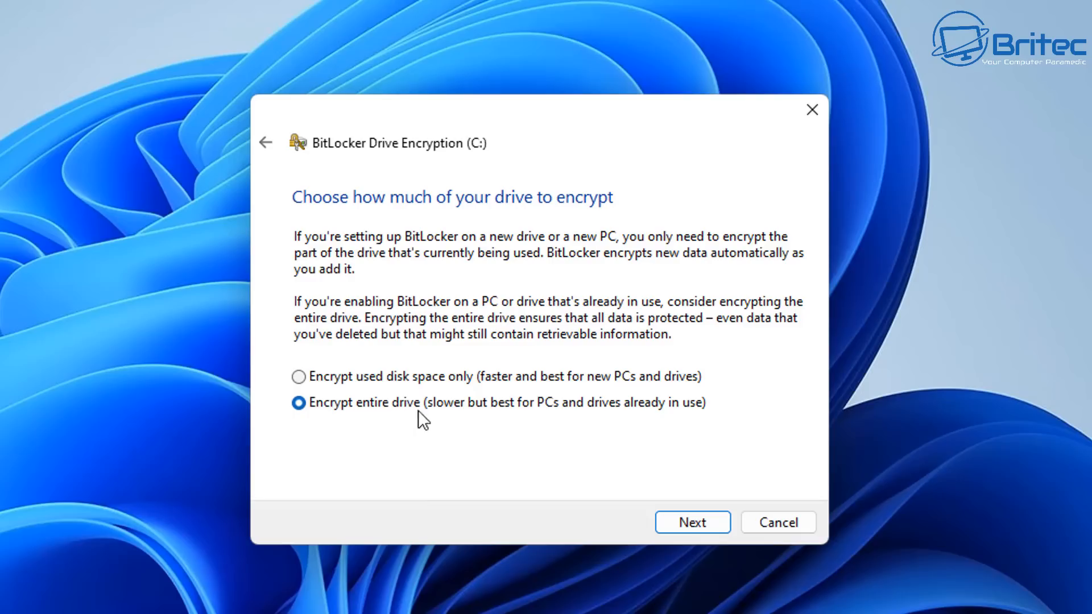
mouse_move(616, 423)
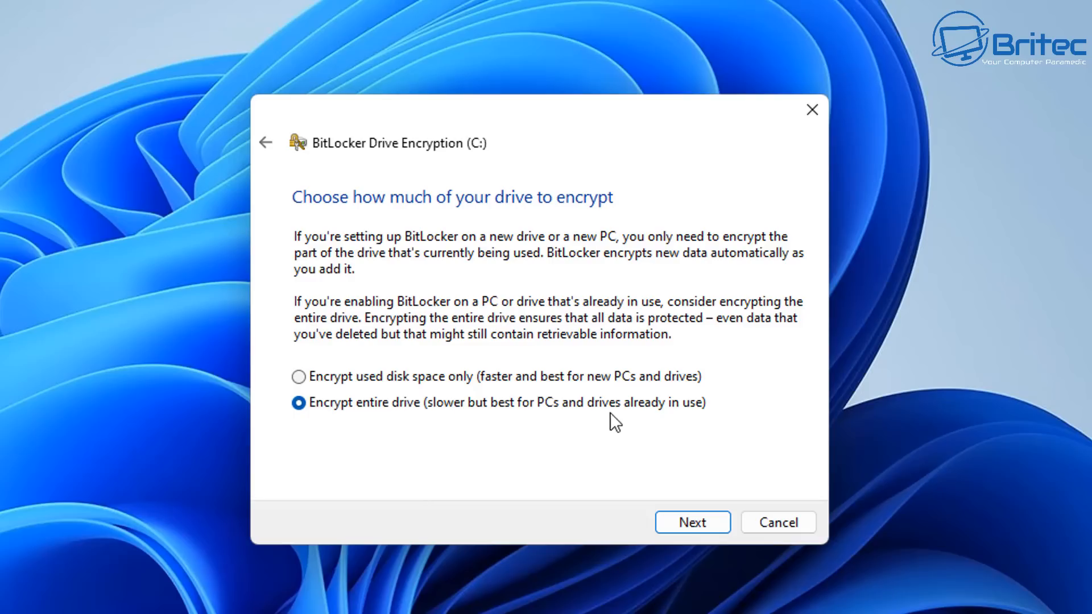
mouse_move(702, 441)
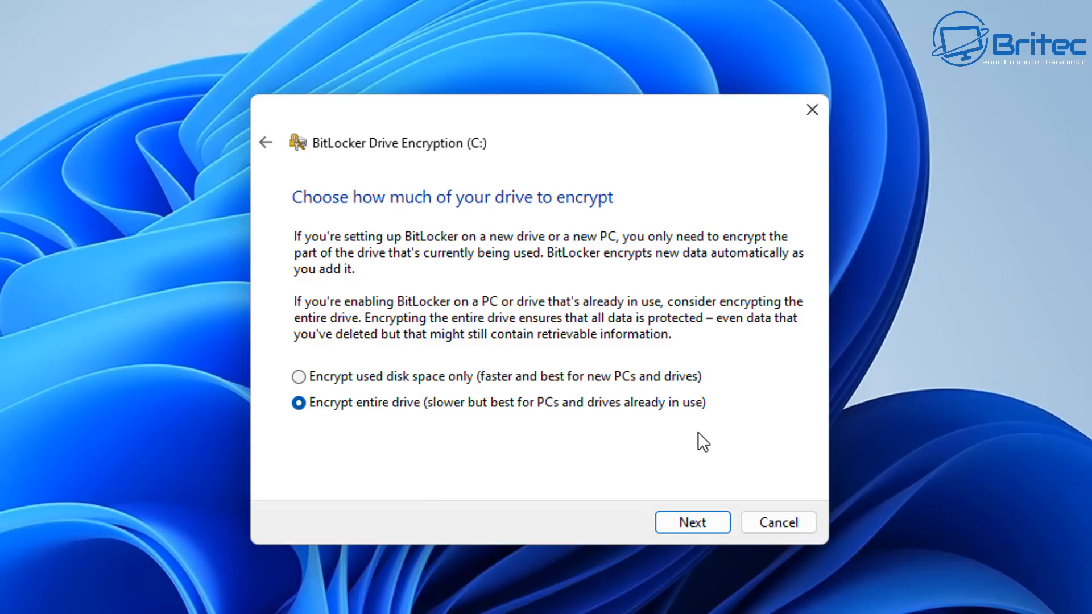
mouse_move(501, 446)
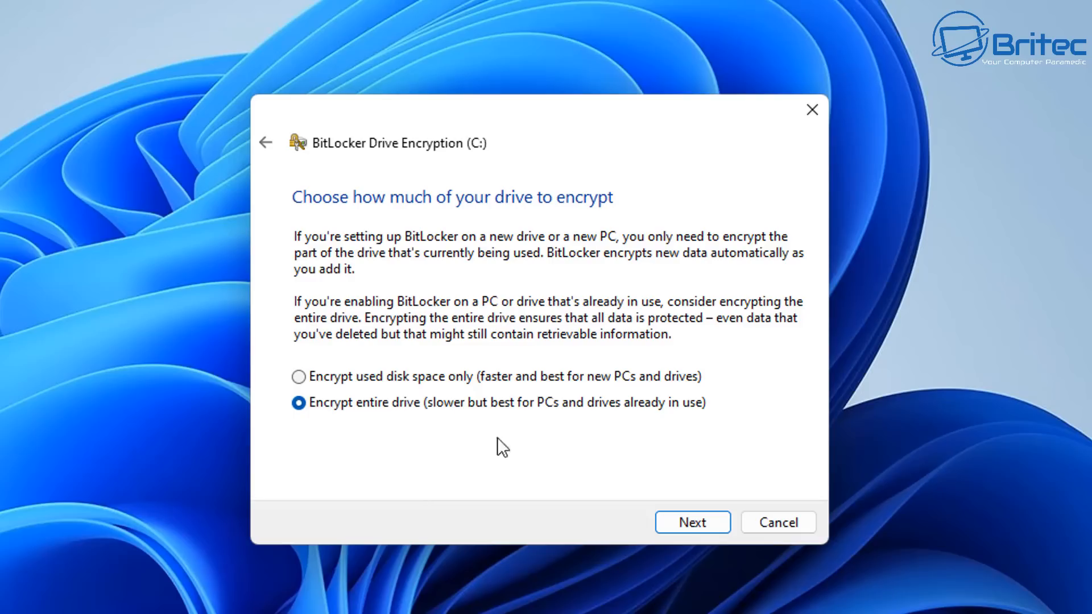
- Keep the new encryption mode, enable the BitLocker system check, and continue to start setup
left_click(692, 522)
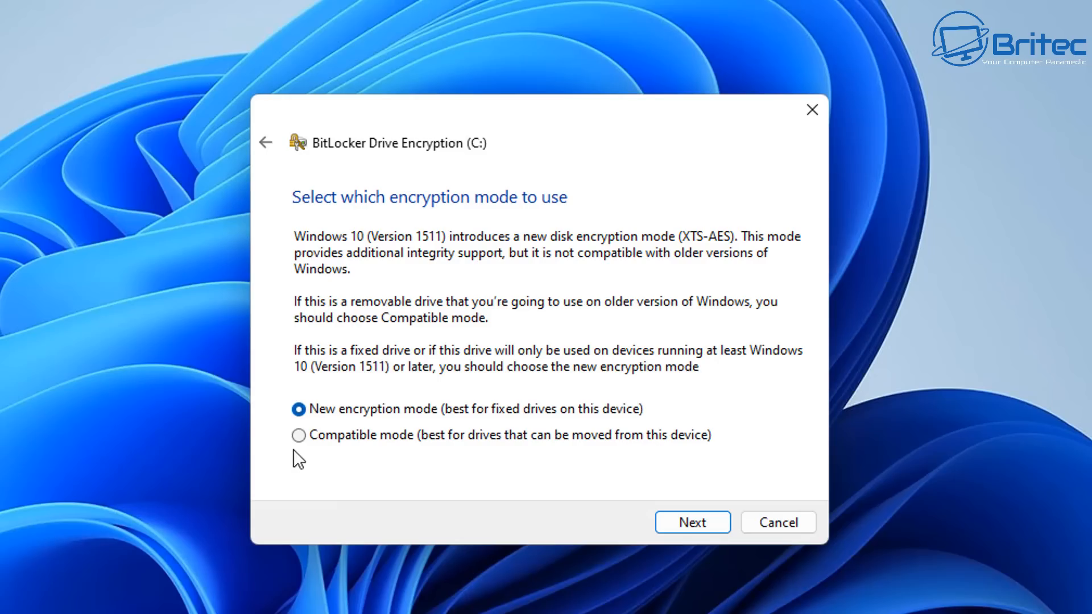
mouse_move(719, 564)
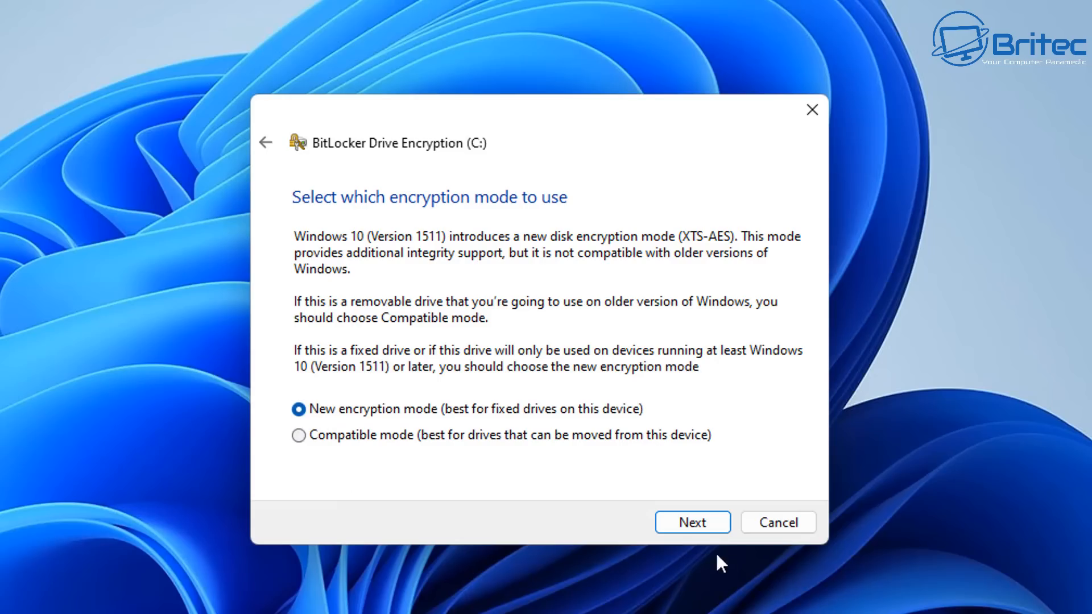
left_click(692, 522)
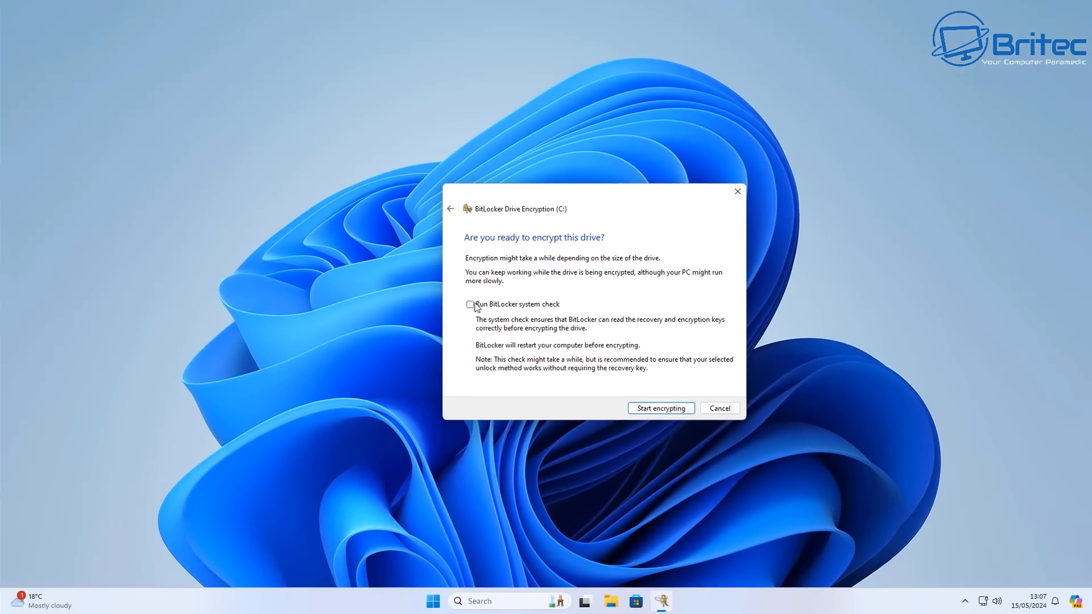
left_click(470, 304)
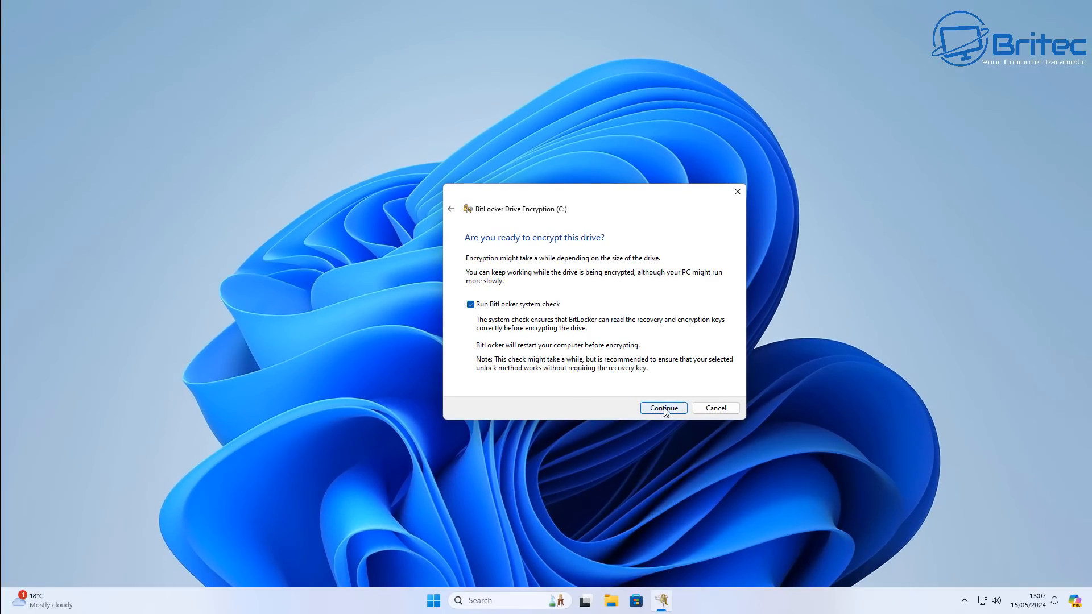
left_click(662, 407)
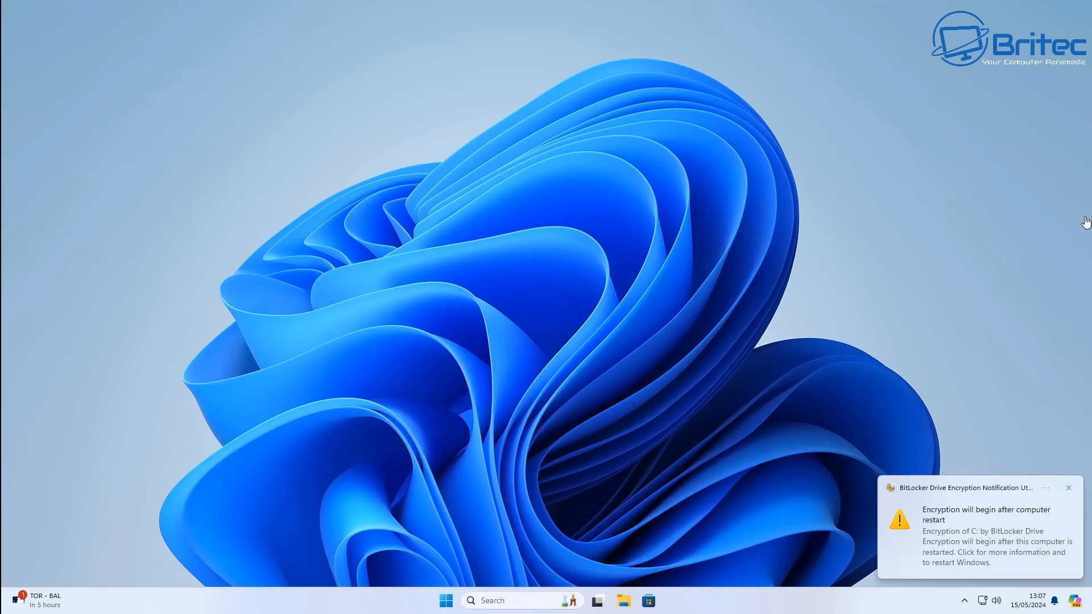
mouse_move(1039, 544)
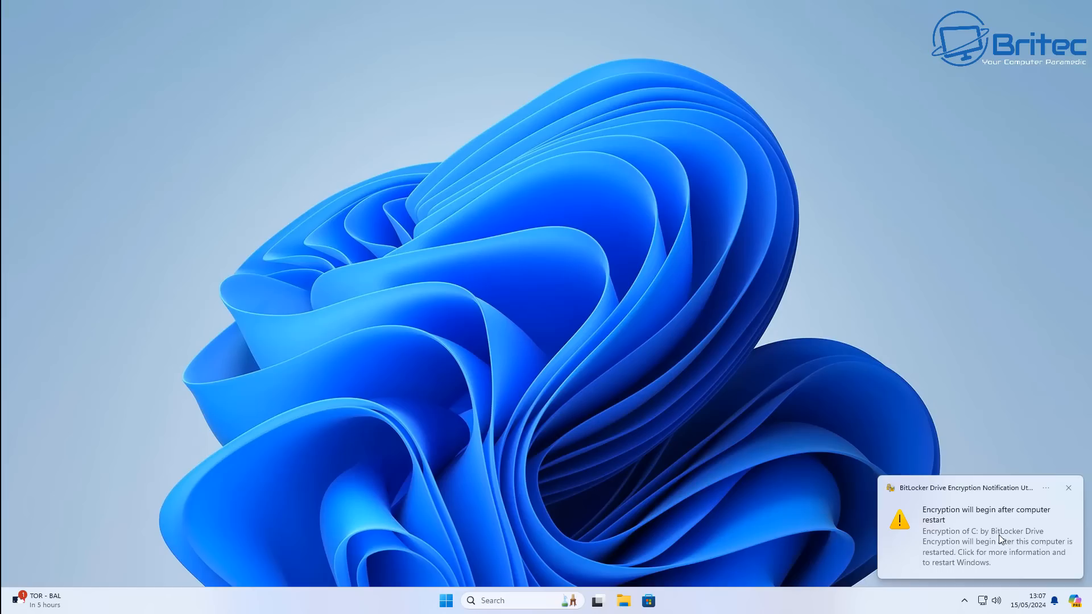
mouse_move(985, 504)
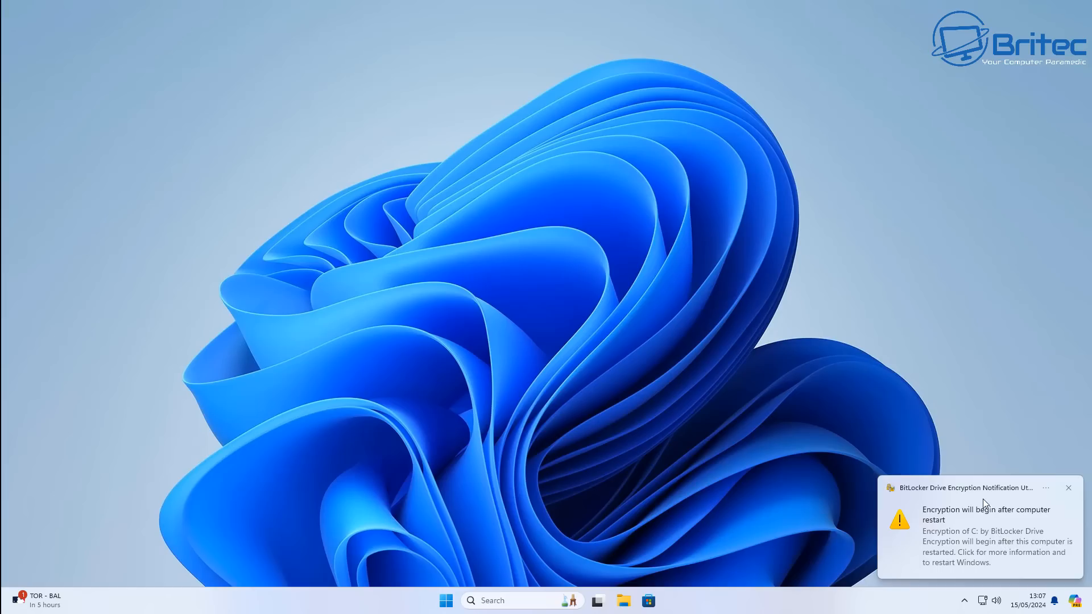
- From the pending-encryption notice, restart the computer now so C: encryption begins
left_click(978, 536)
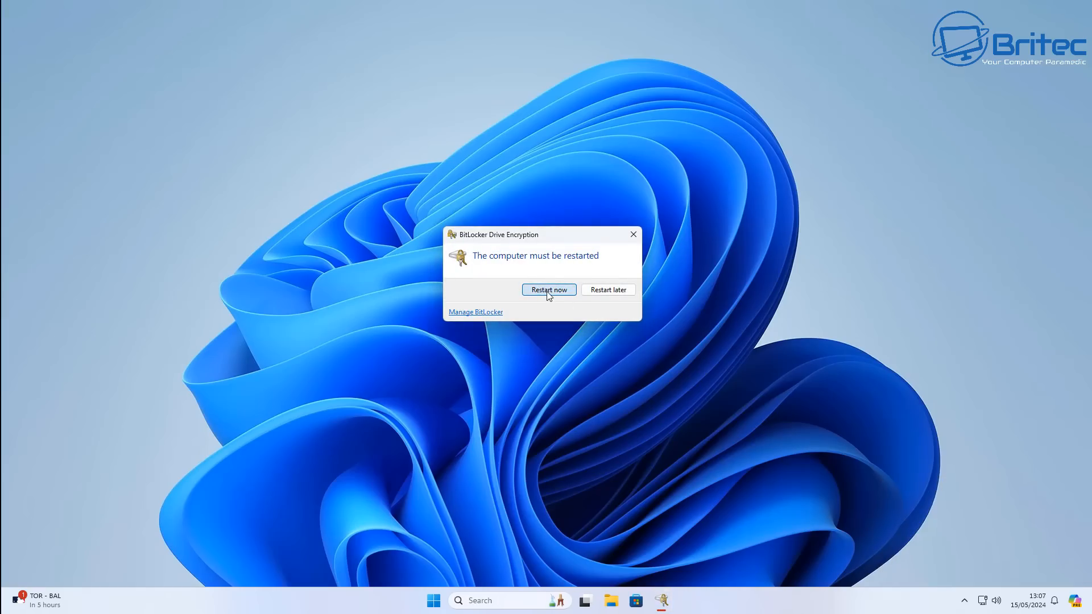
left_click(549, 290)
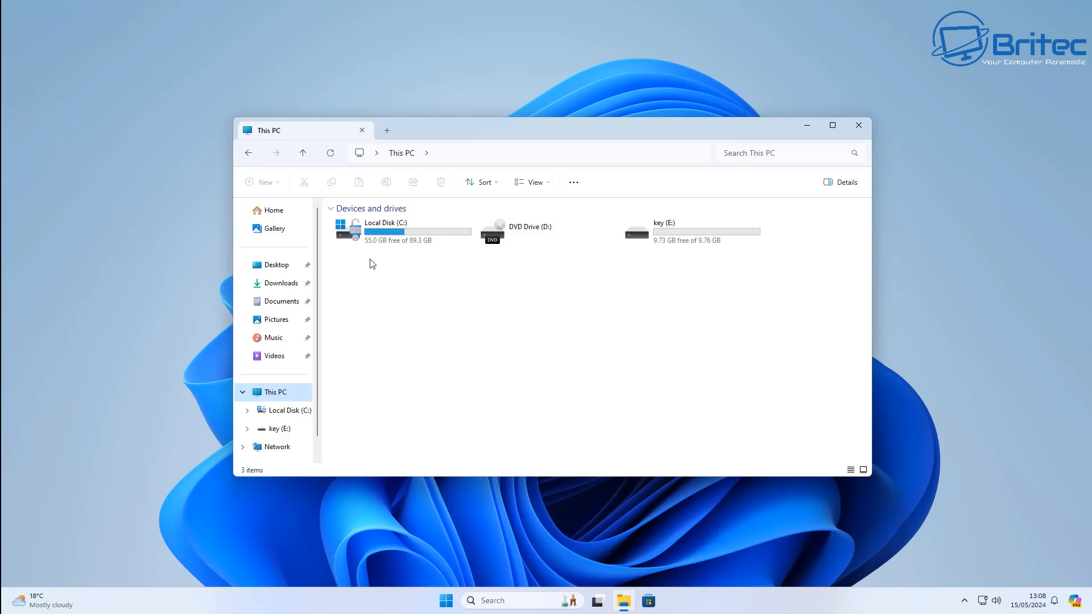
left_click(833, 125)
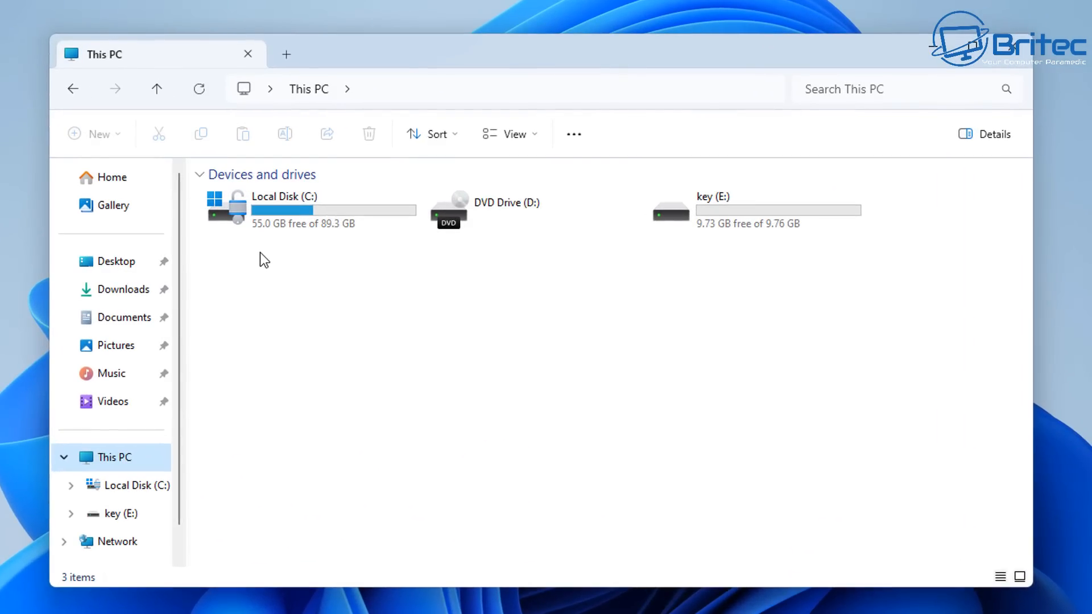
mouse_move(1052, 215)
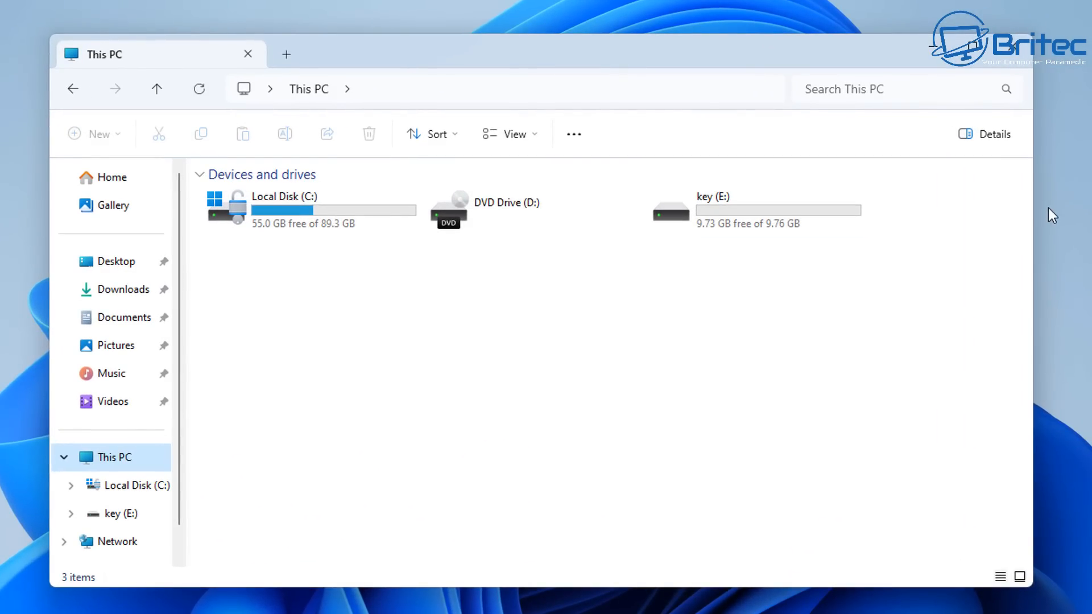
mouse_move(1068, 85)
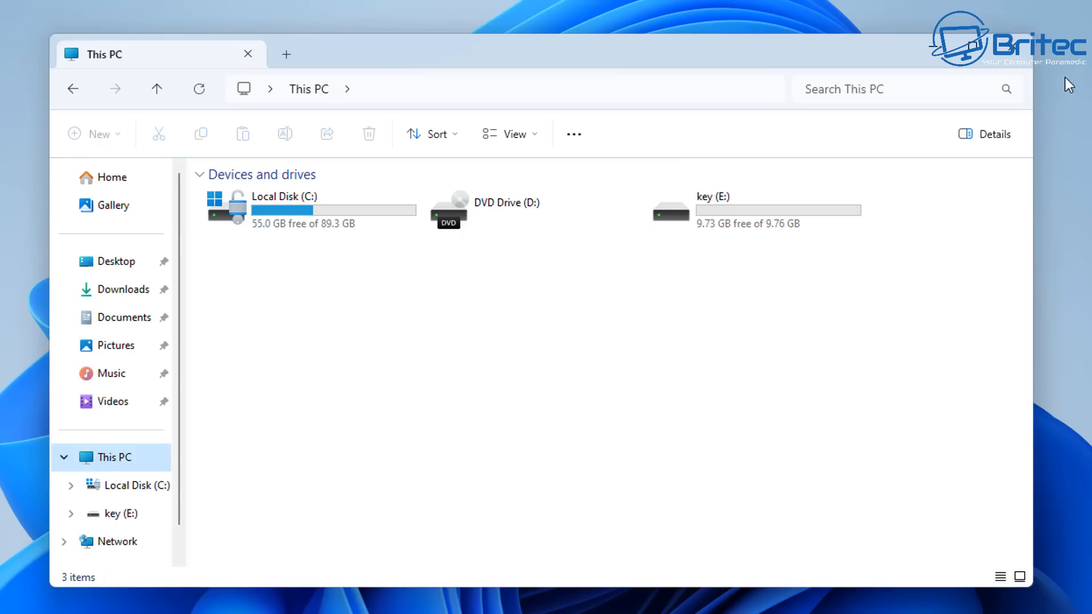
mouse_move(1007, 62)
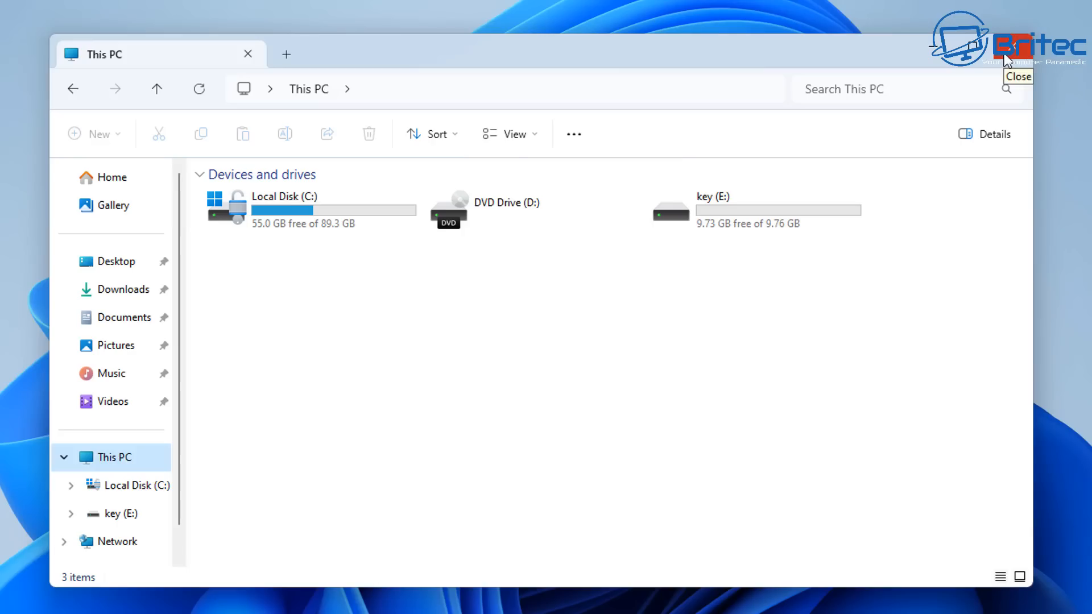
mouse_move(1007, 59)
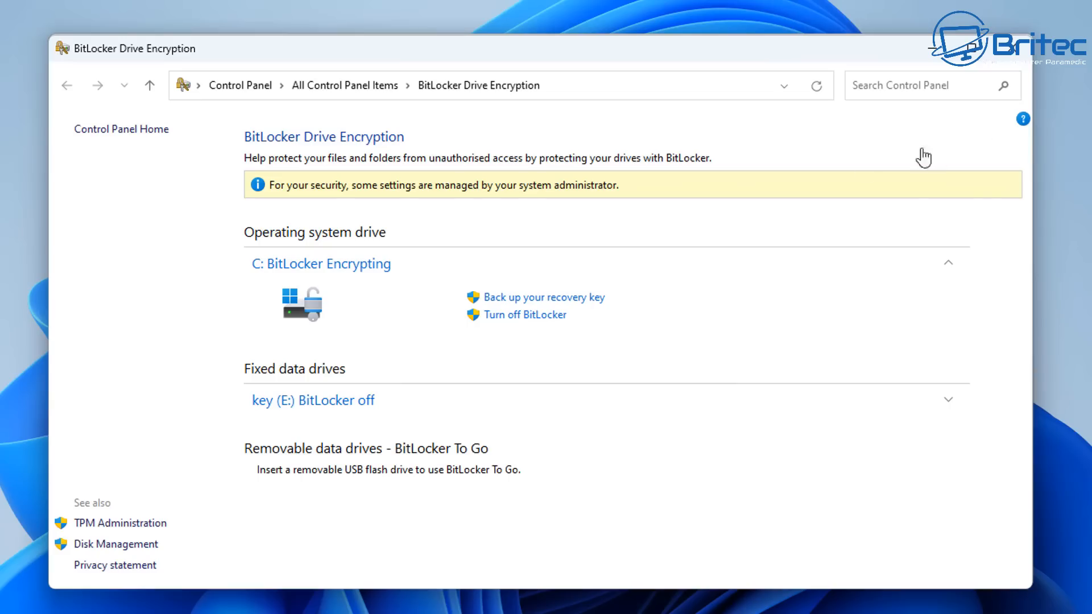
mouse_move(102, 250)
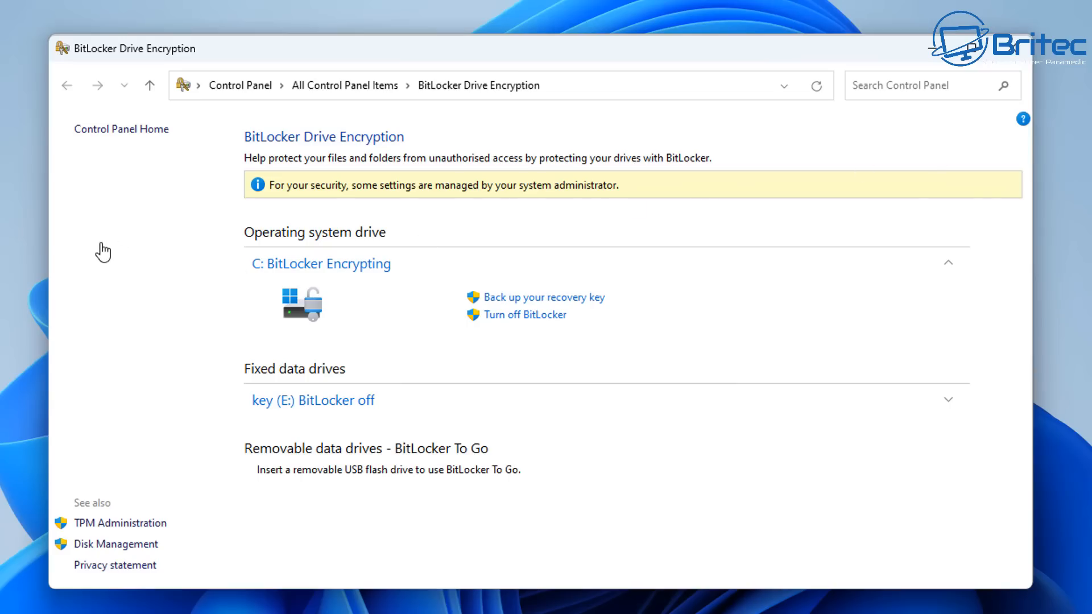
mouse_move(329, 287)
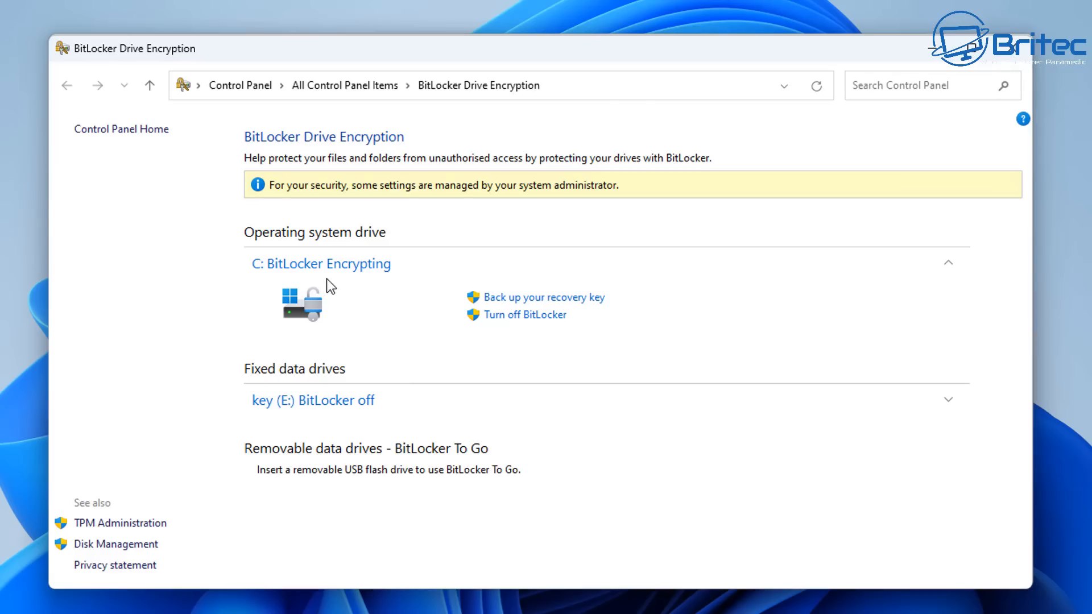
mouse_move(371, 283)
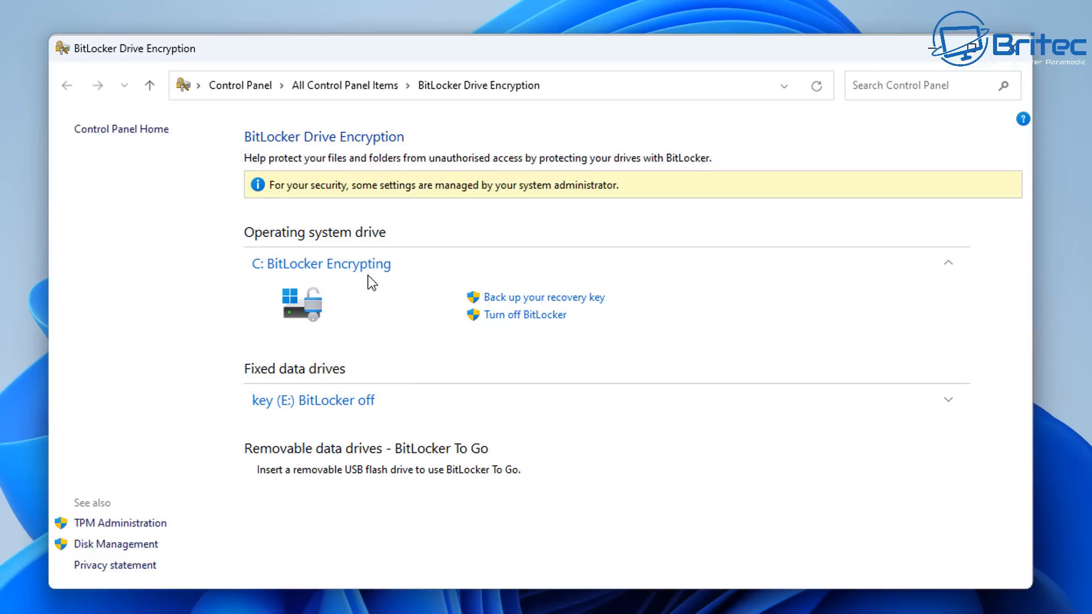
mouse_move(400, 203)
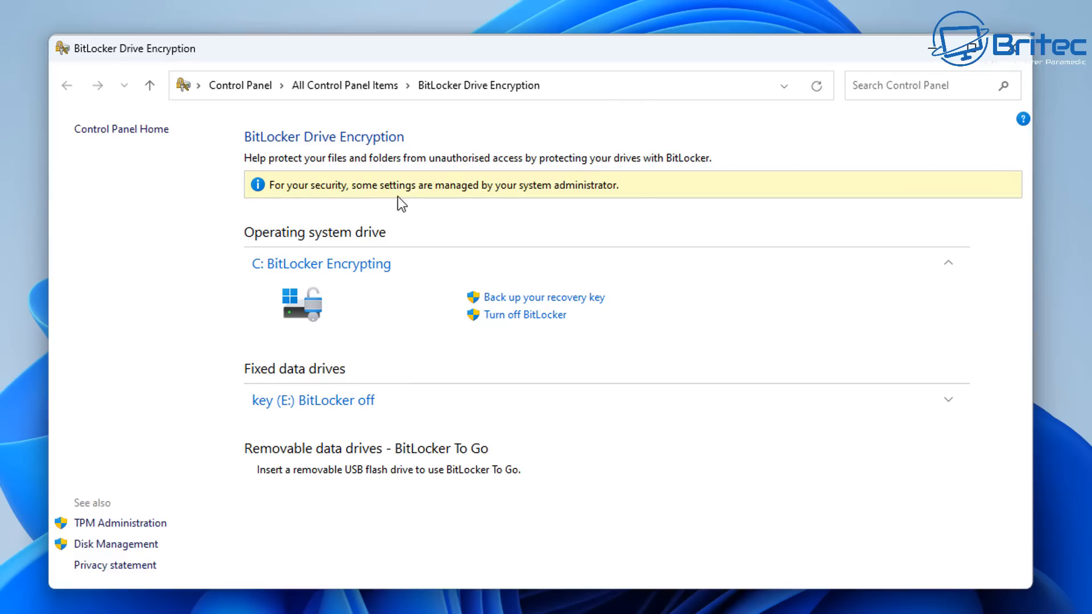
mouse_move(594, 204)
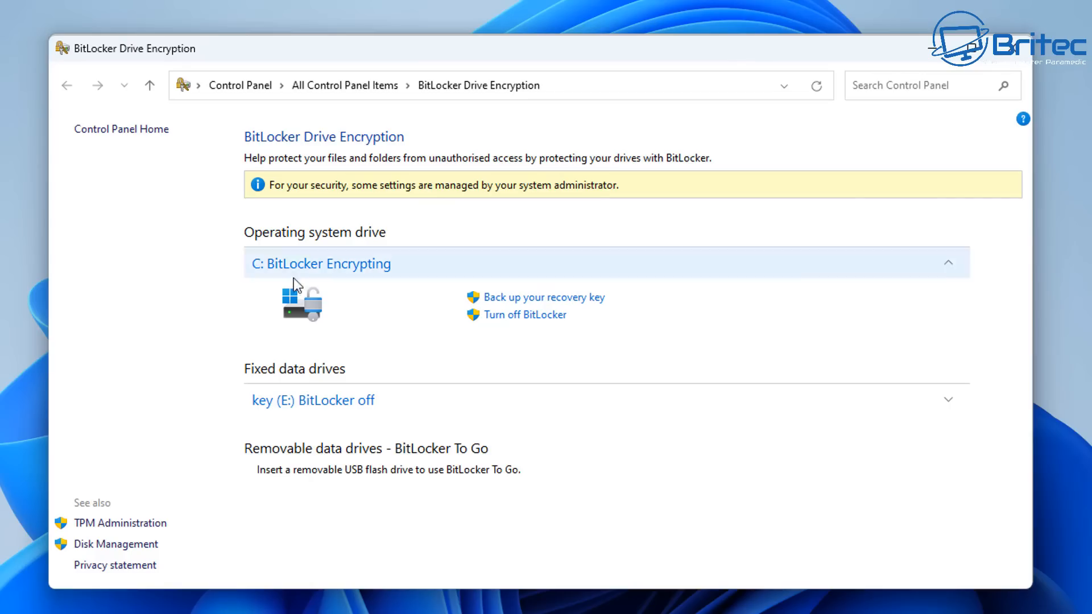
mouse_move(408, 306)
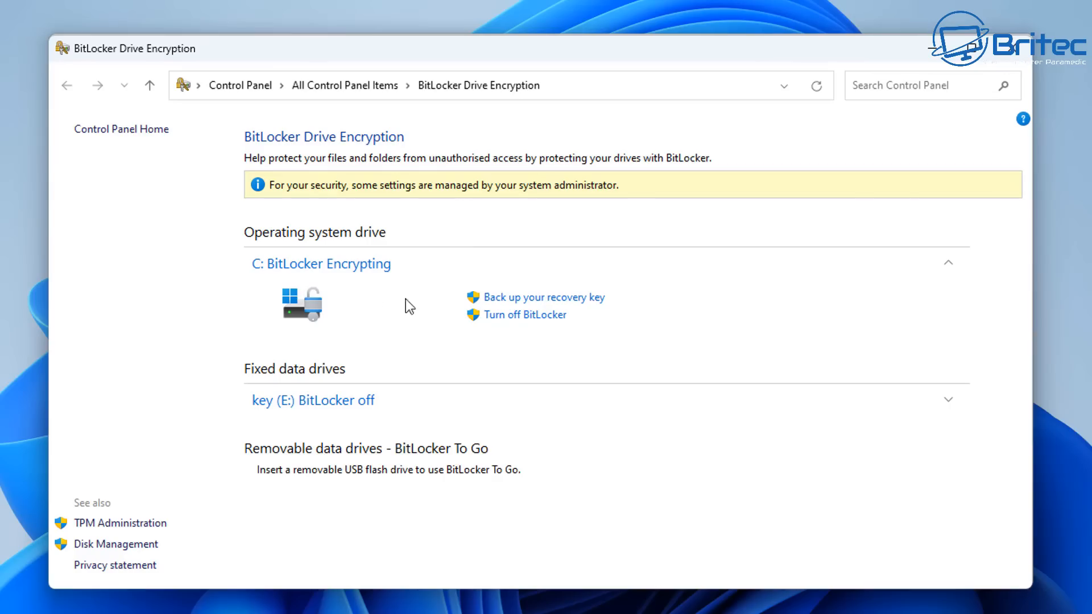
mouse_move(513, 325)
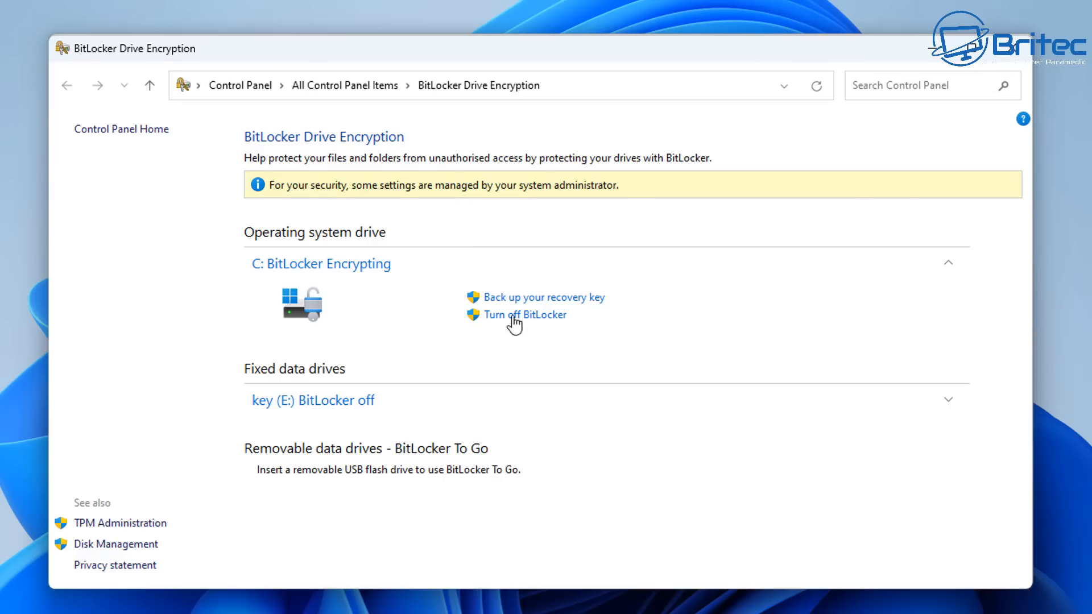
mouse_move(551, 302)
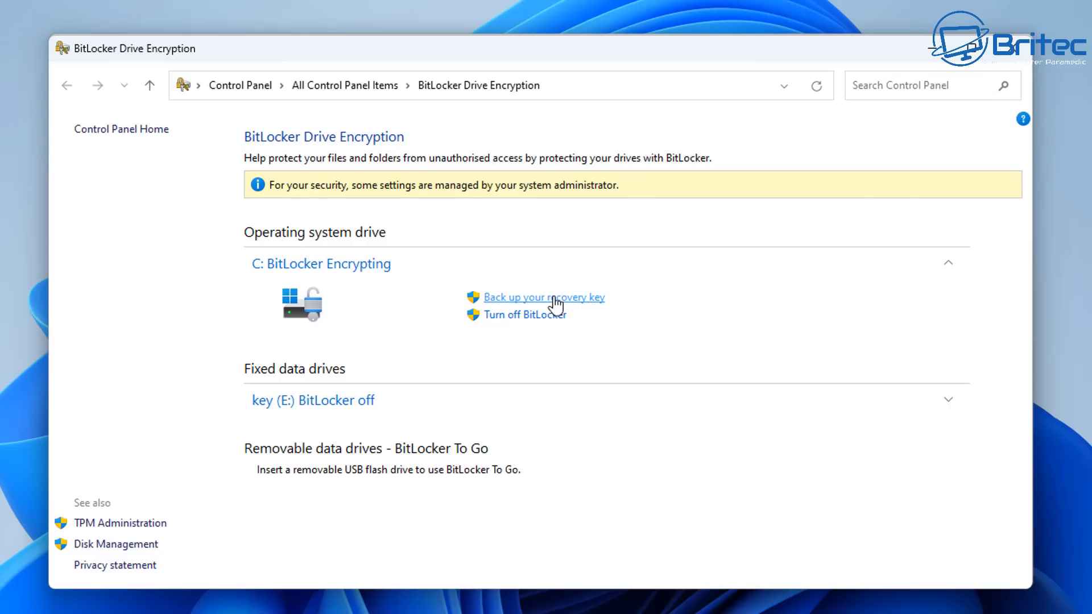
mouse_move(990, 76)
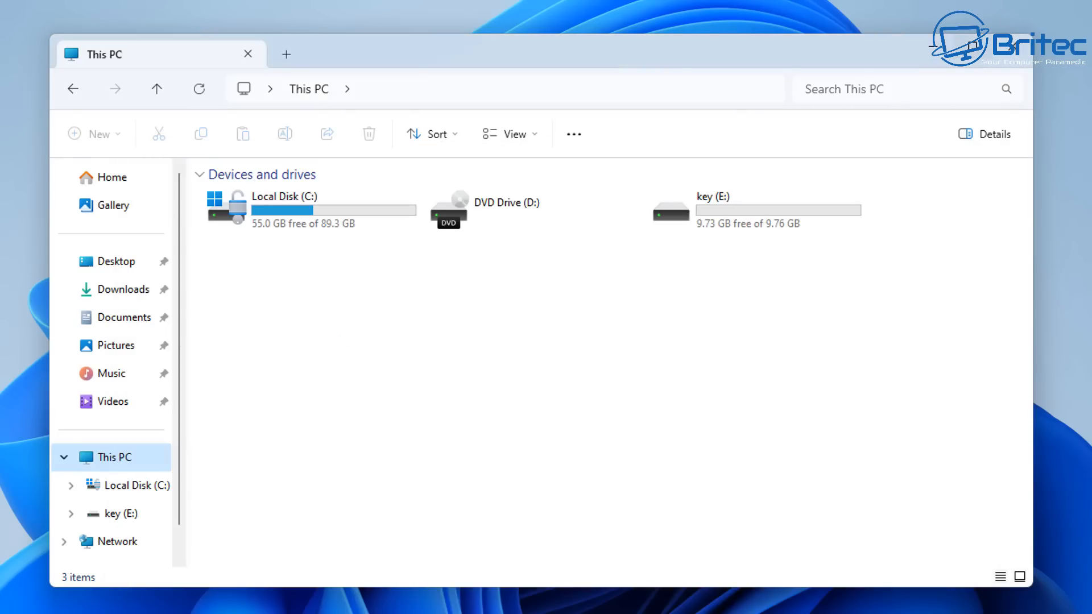
mouse_move(939, 55)
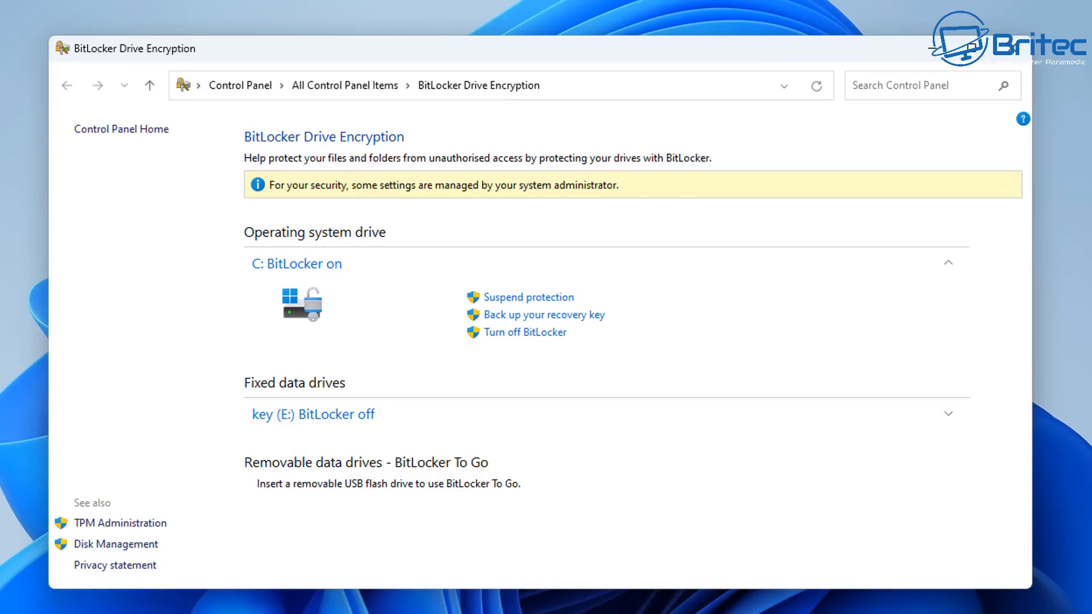
mouse_move(295, 263)
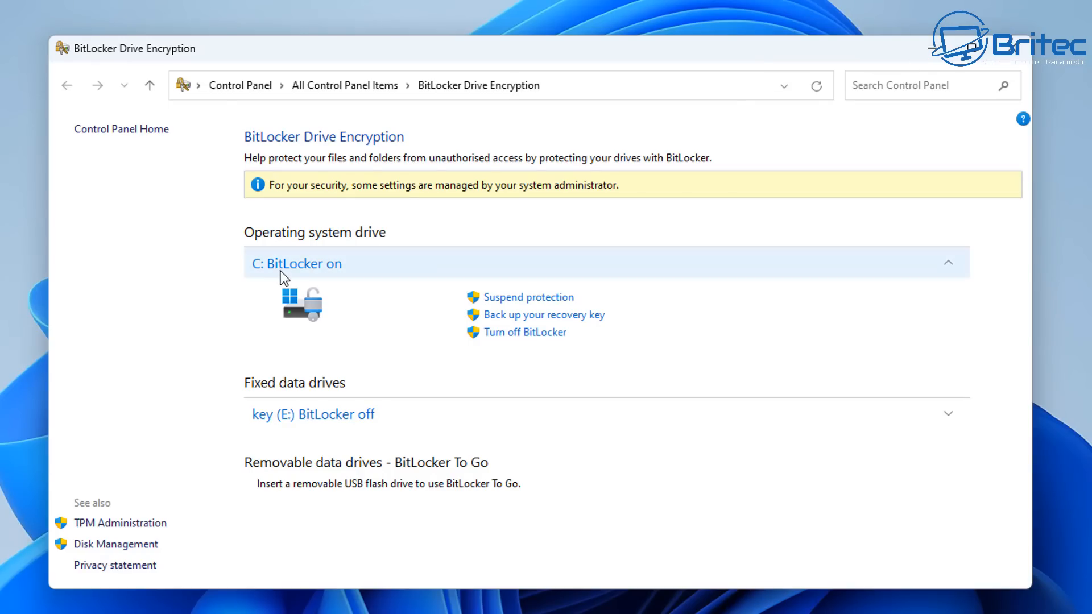
mouse_move(488, 254)
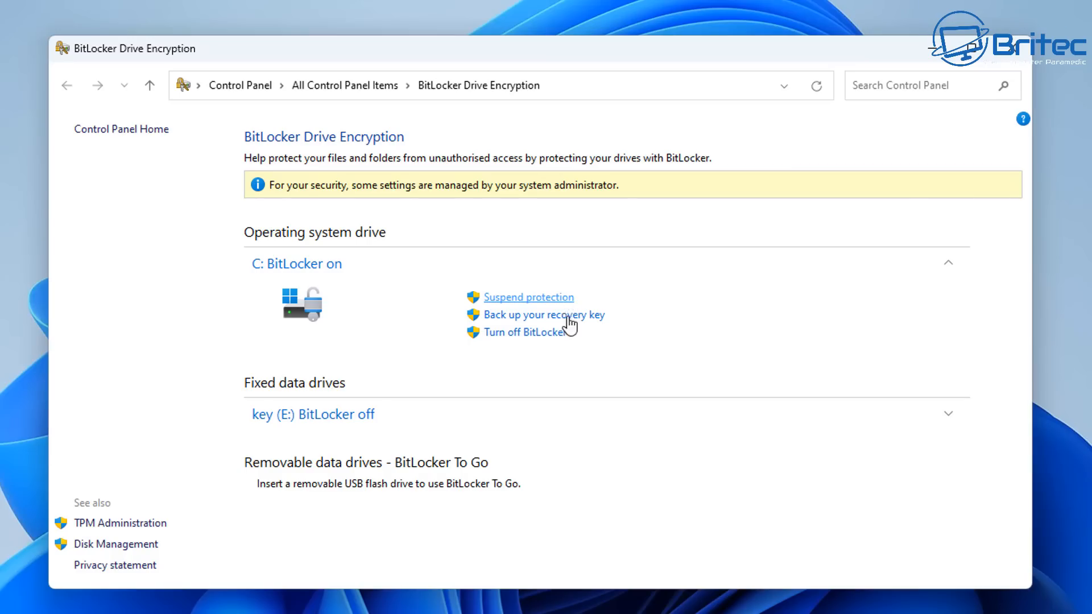
mouse_move(599, 331)
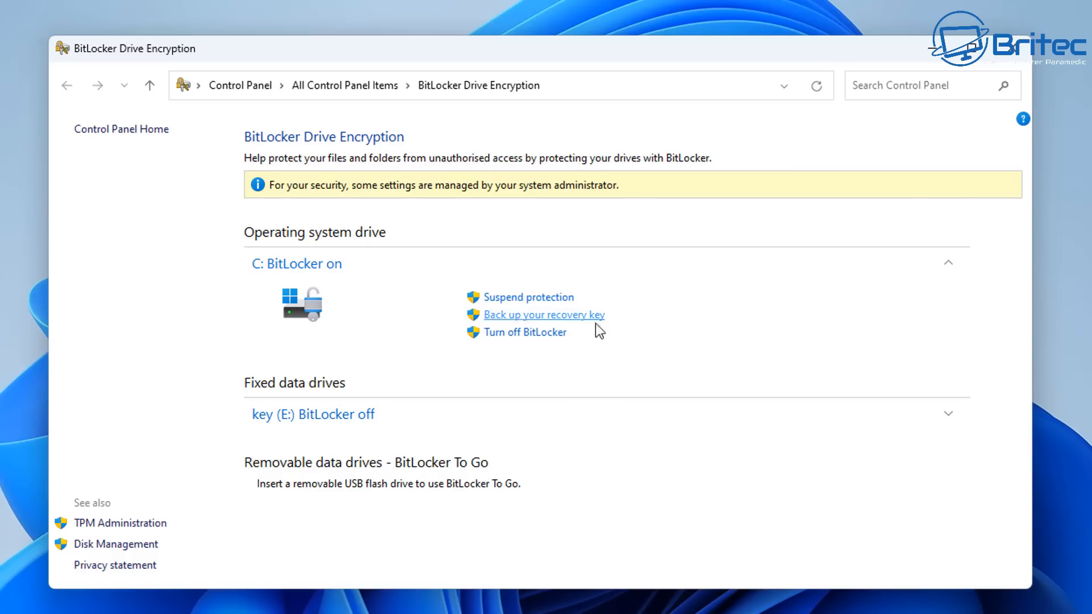
mouse_move(286, 305)
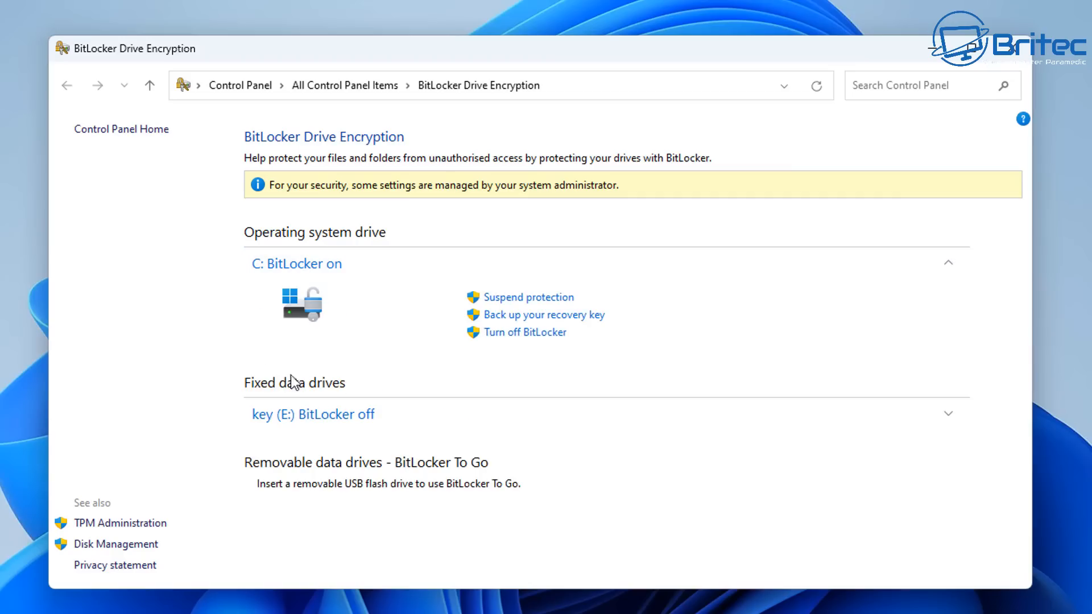
mouse_move(717, 234)
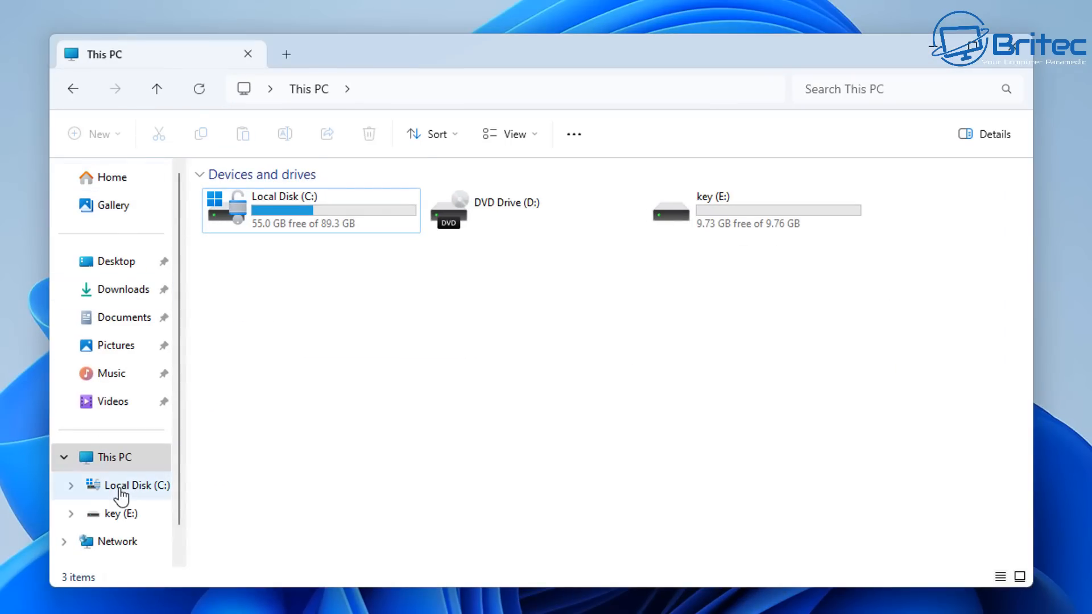
- Select Local Disk (C:) in This PC to show its BitLocker padlock icon
left_click(309, 209)
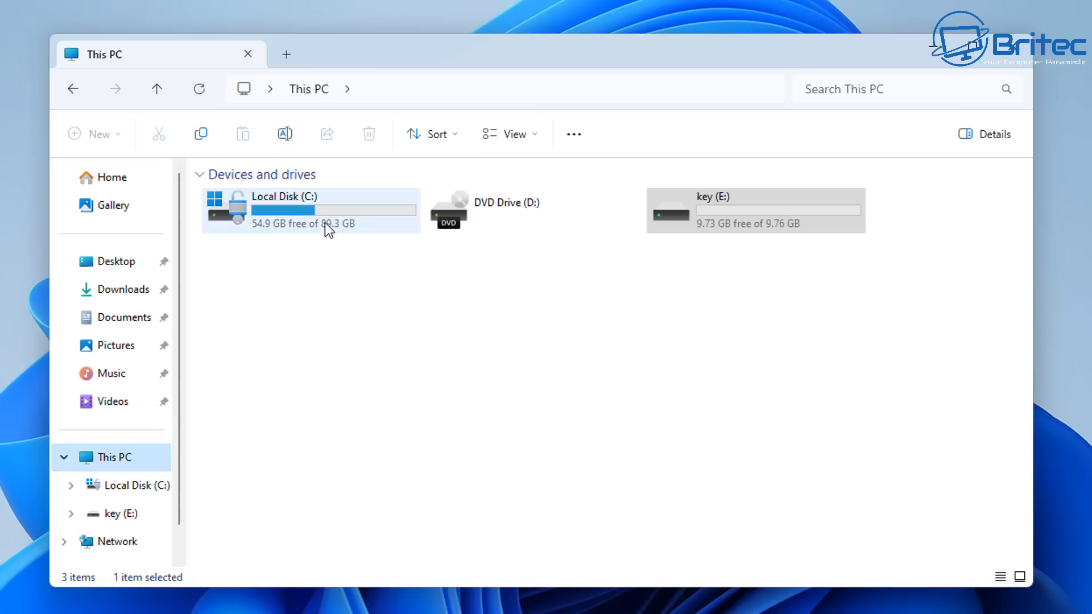
mouse_move(327, 227)
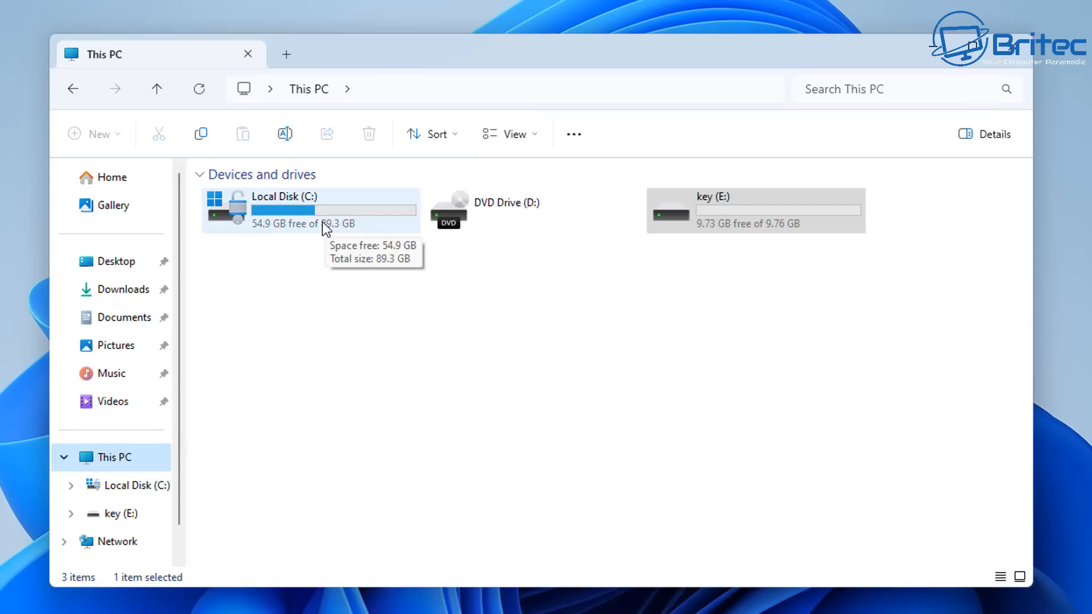
mouse_move(326, 227)
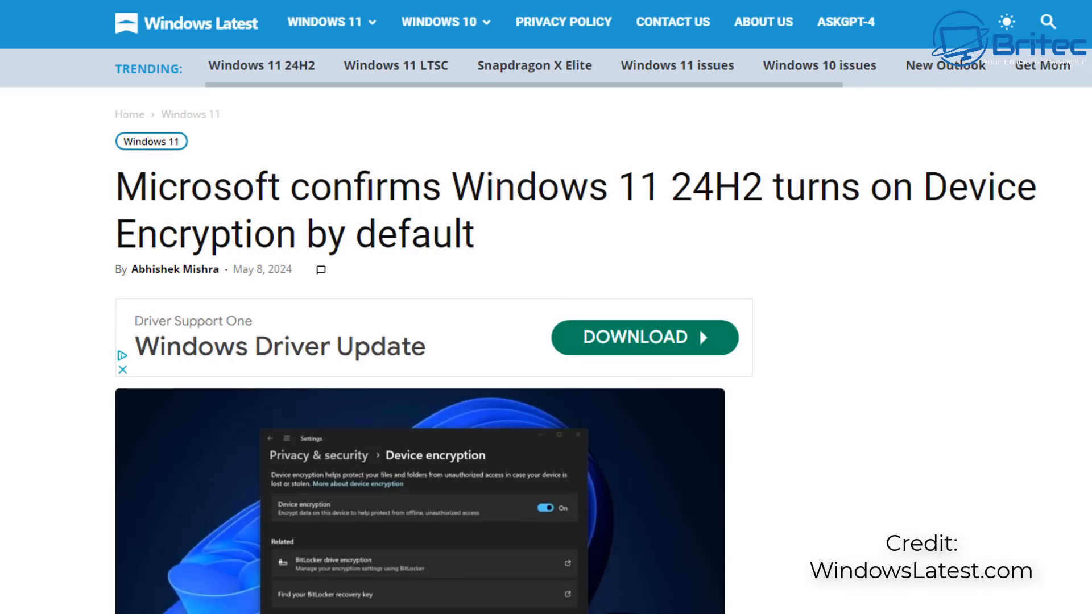
- Scroll through the Windows Latest article on 24H2 enabling Device Encryption by default
scroll("down", 3)
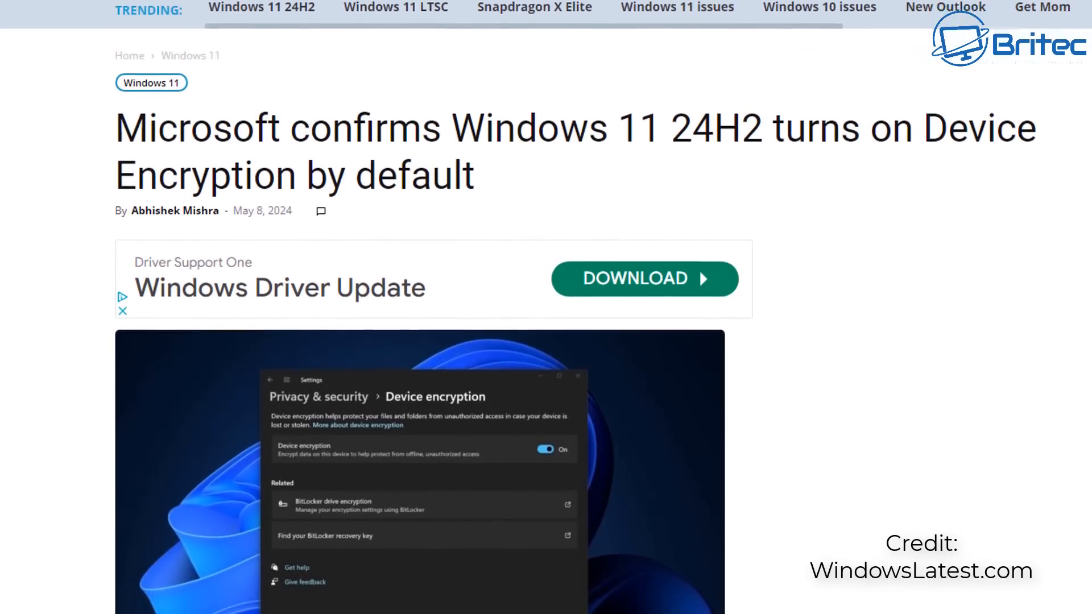
scroll("down", 3)
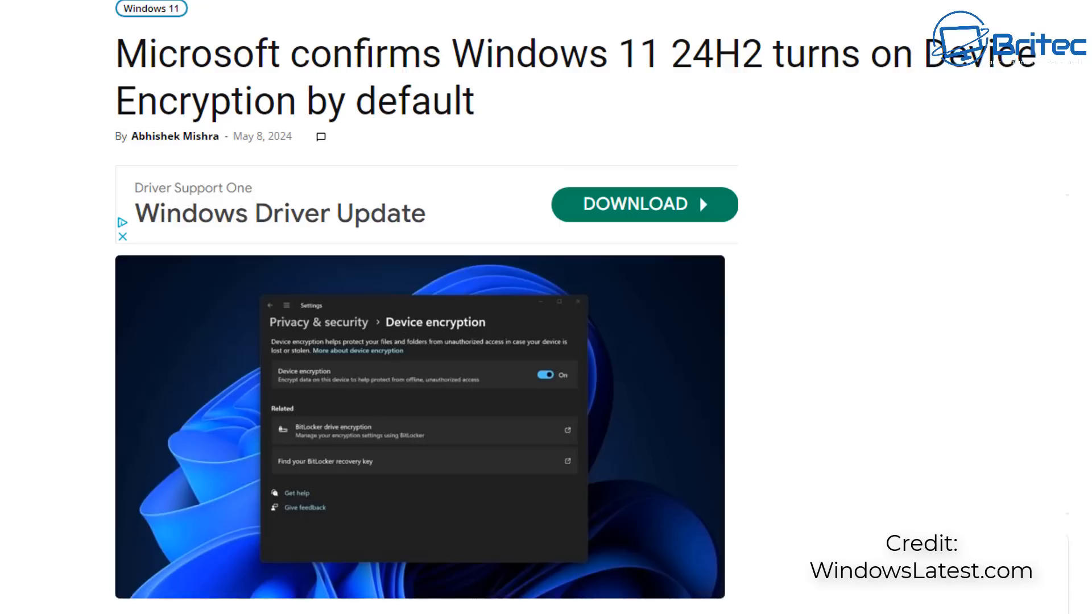
scroll("down", 3)
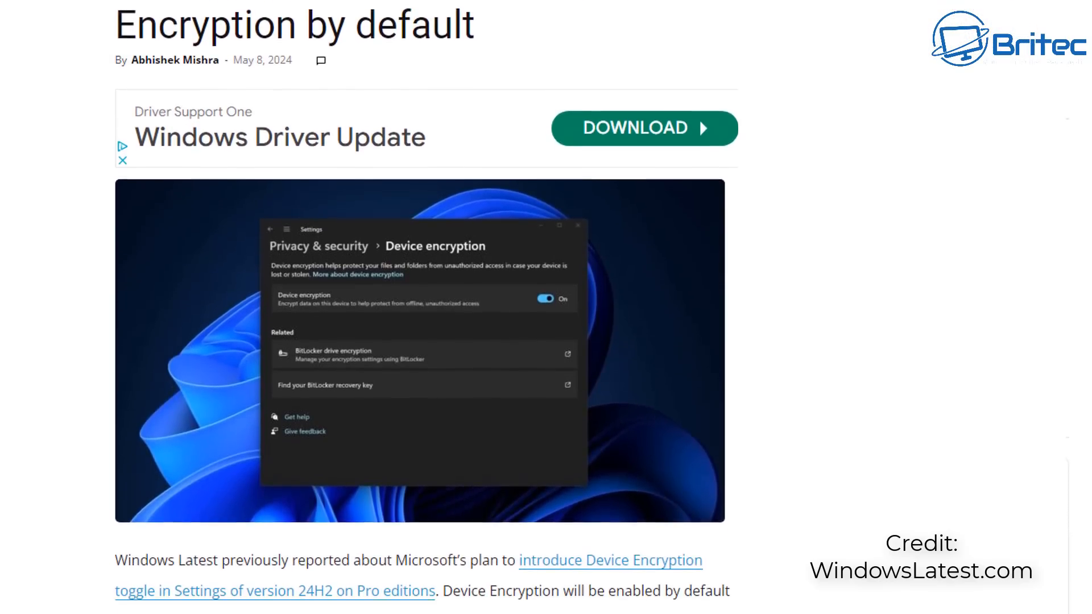
scroll("down", 3)
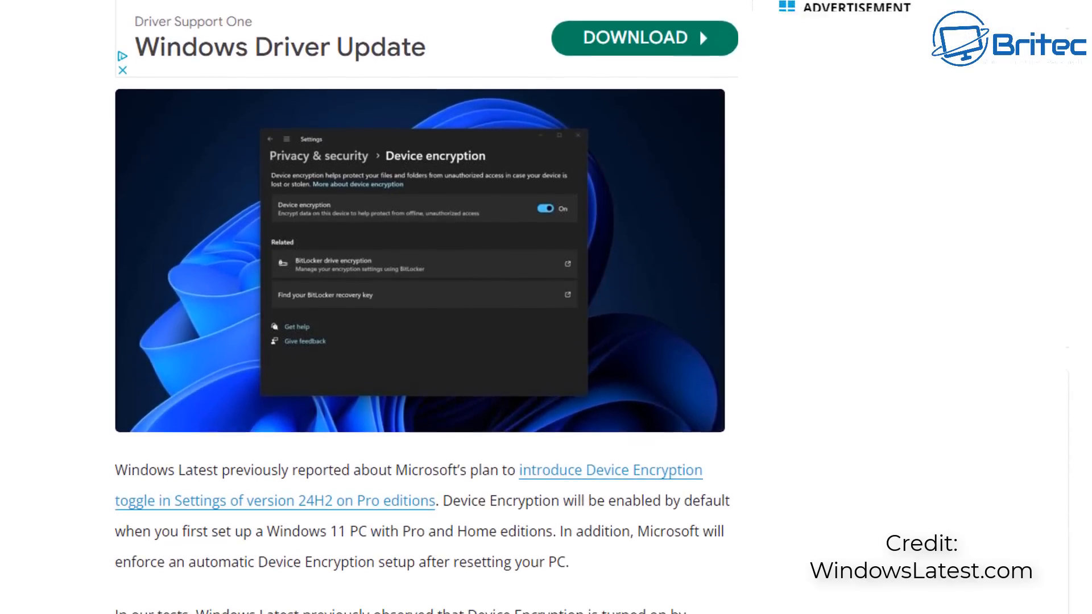
scroll("down", 3)
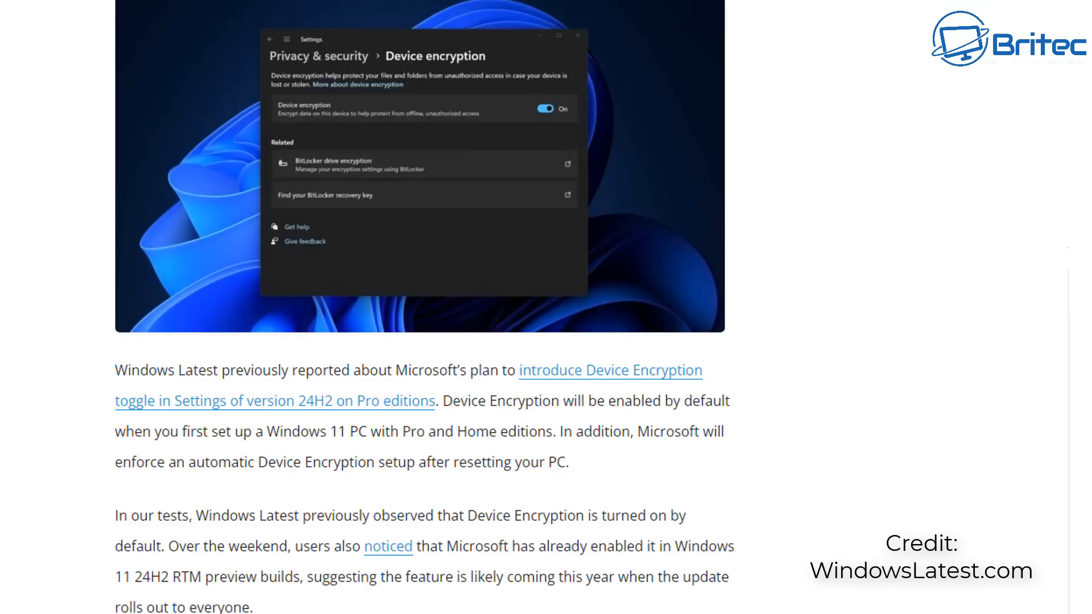
scroll("down", 3)
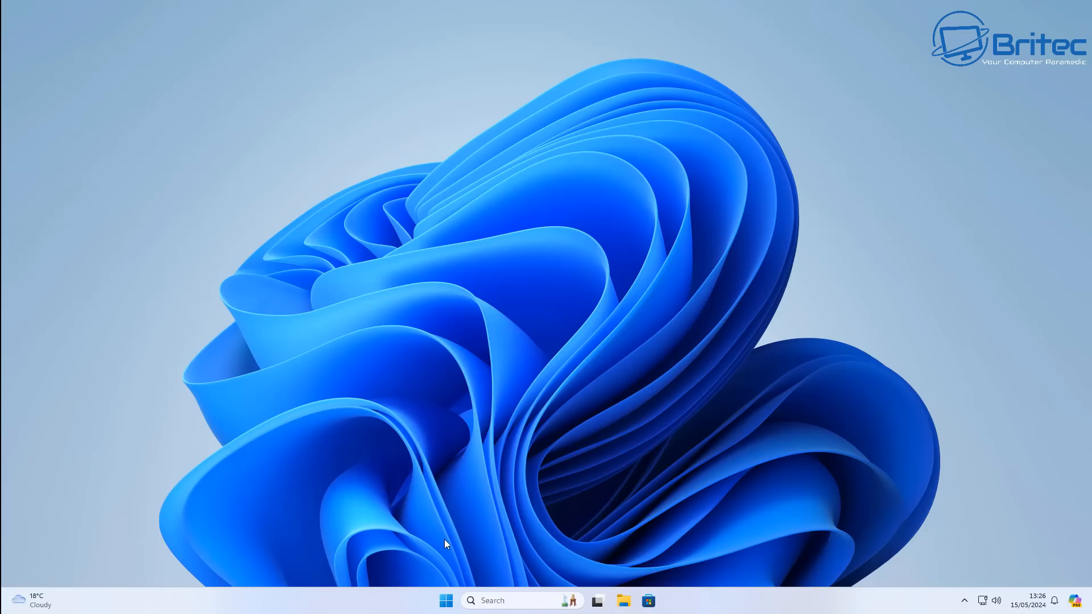
- Launch Disk Management to show C: as NTFS (BitLocker Encrypted), then close it
right_click(446, 599)
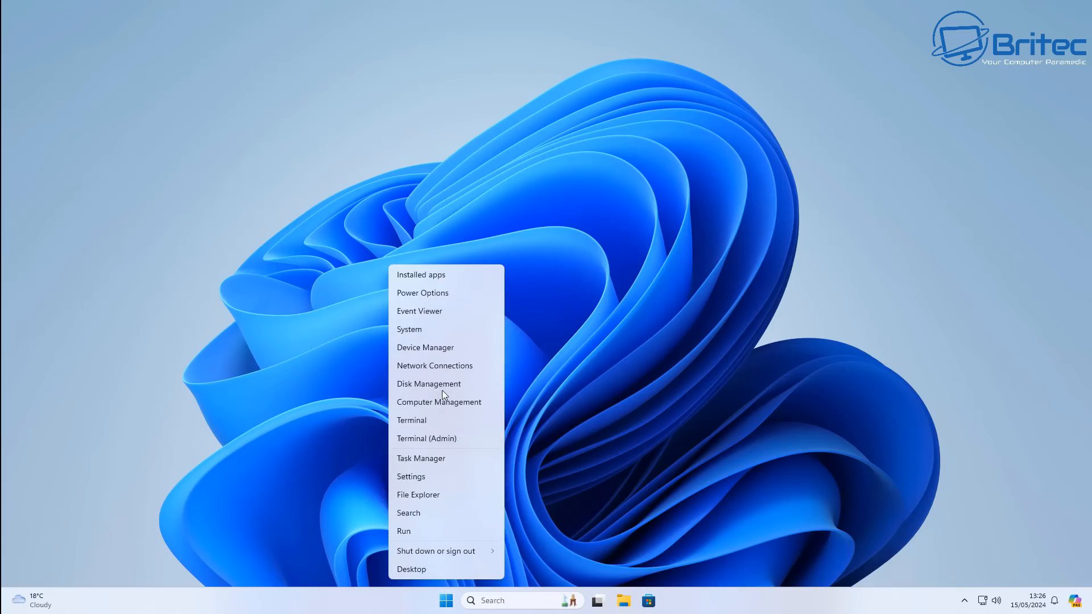
left_click(429, 383)
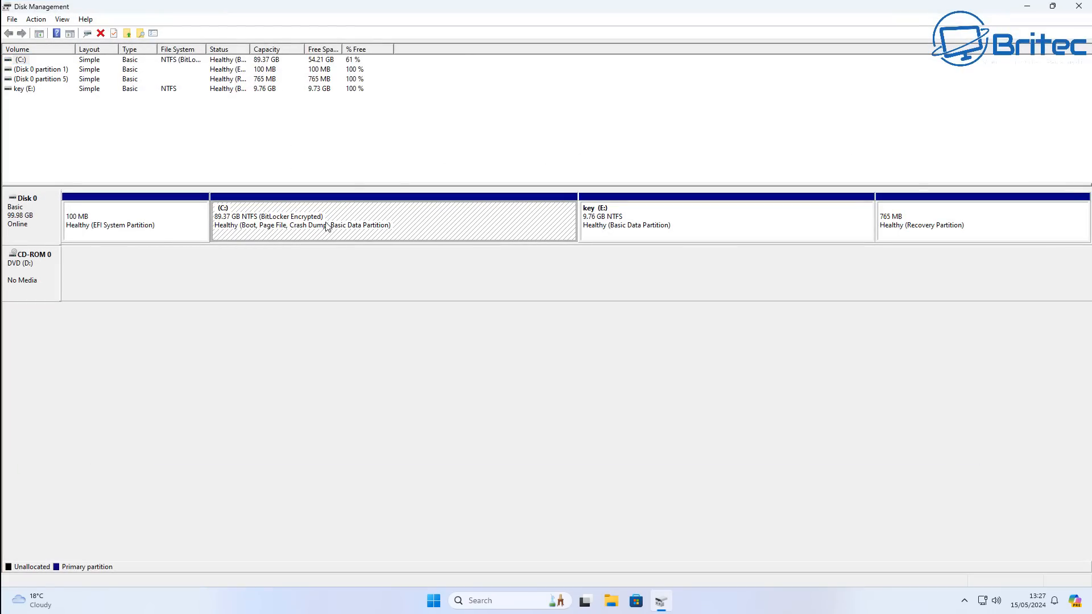
mouse_move(335, 222)
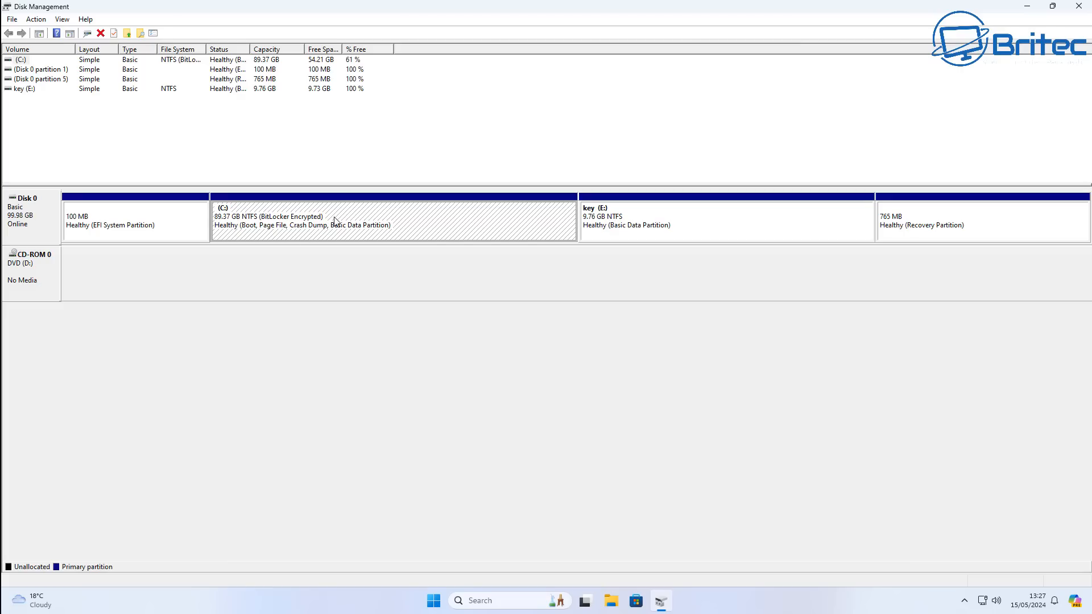
mouse_move(314, 236)
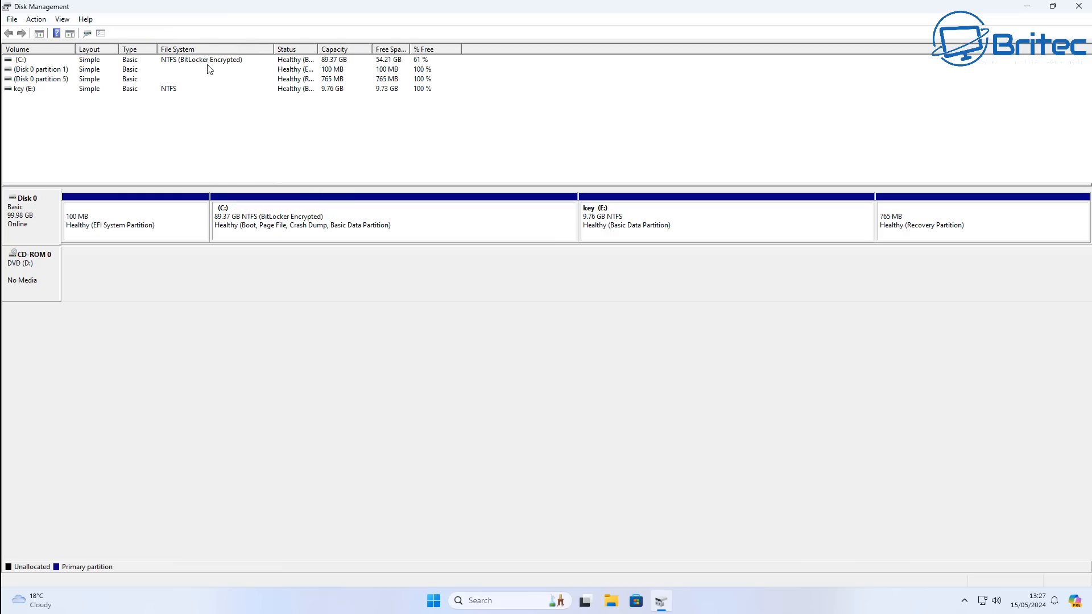
mouse_move(210, 65)
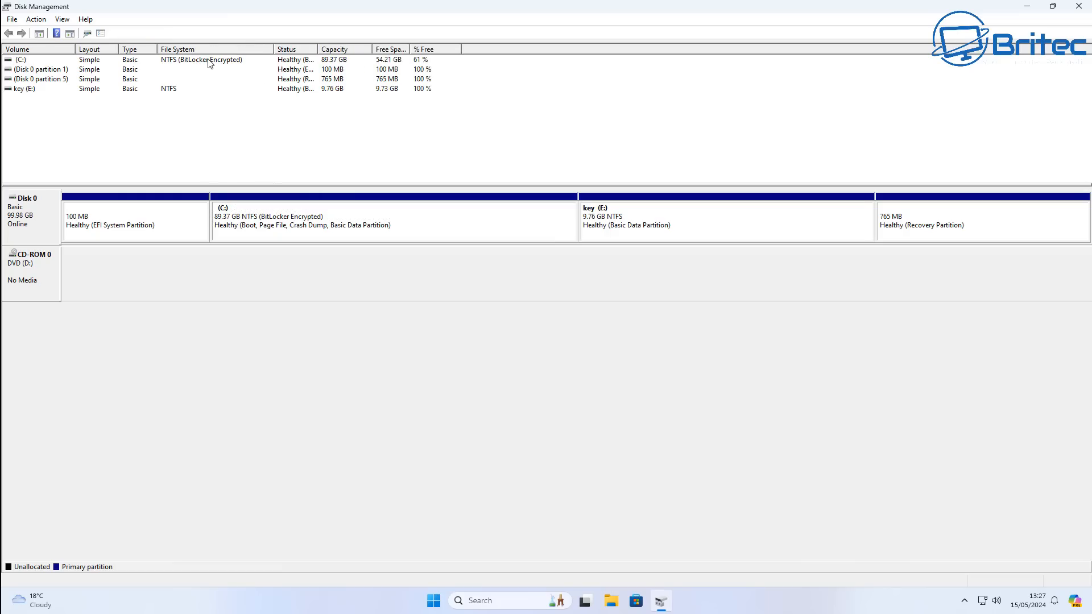
mouse_move(832, 51)
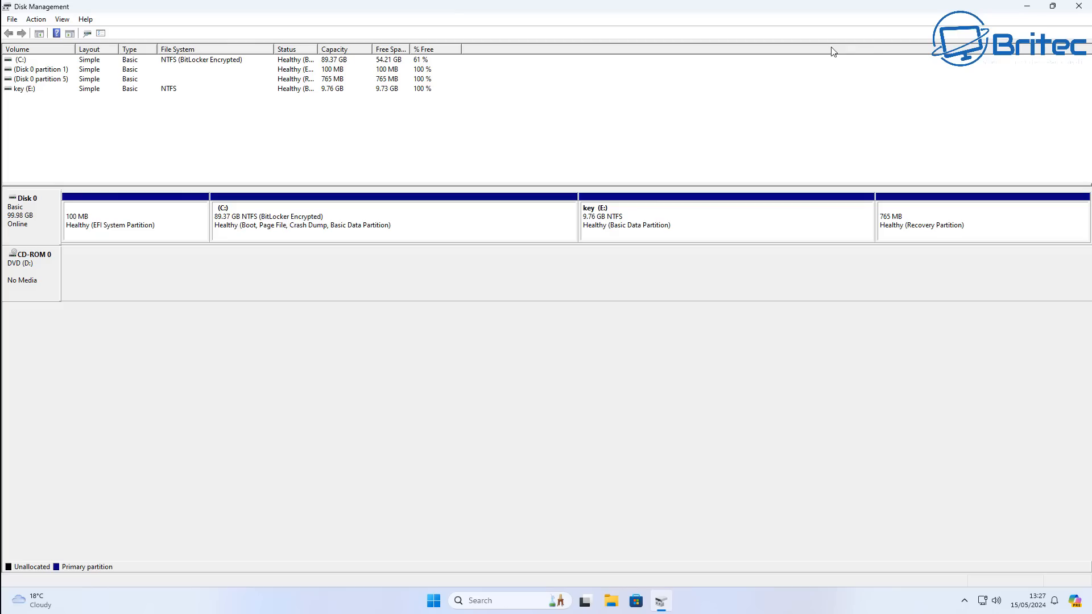
mouse_move(879, 49)
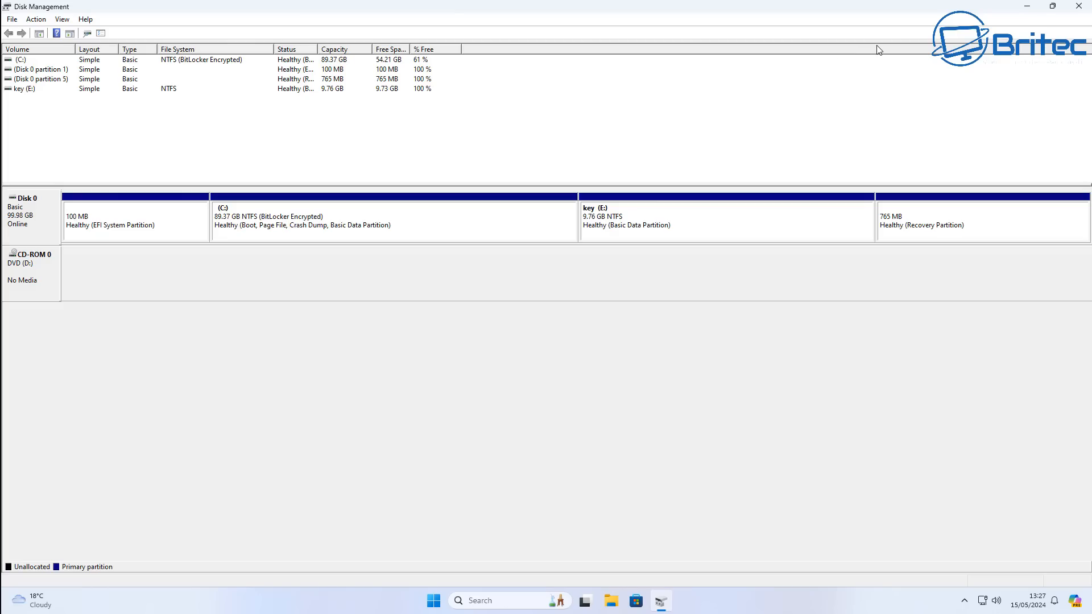
left_click(1084, 7)
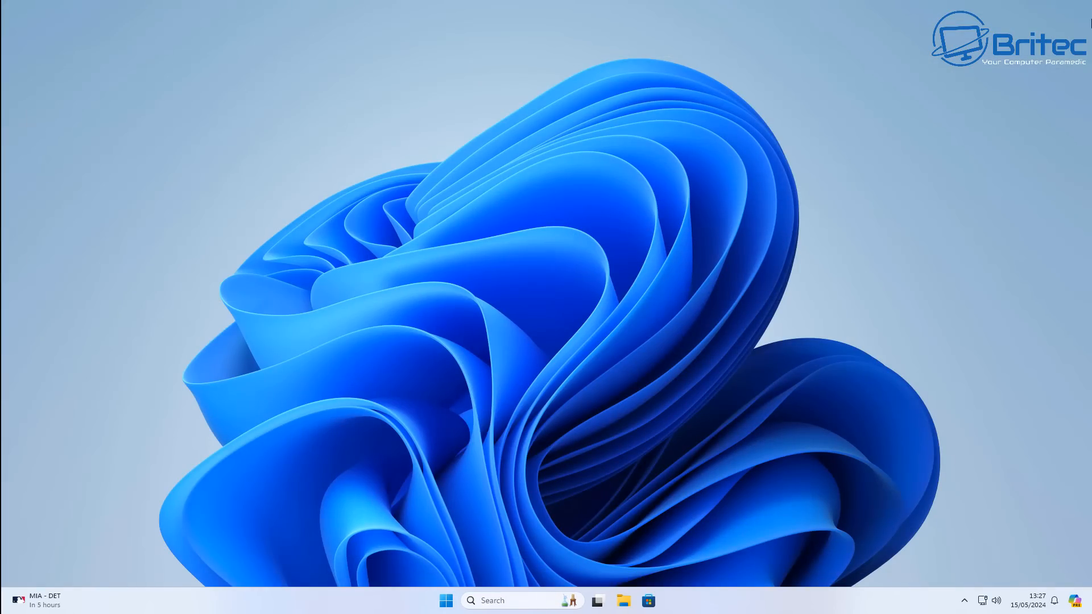
mouse_move(1086, 23)
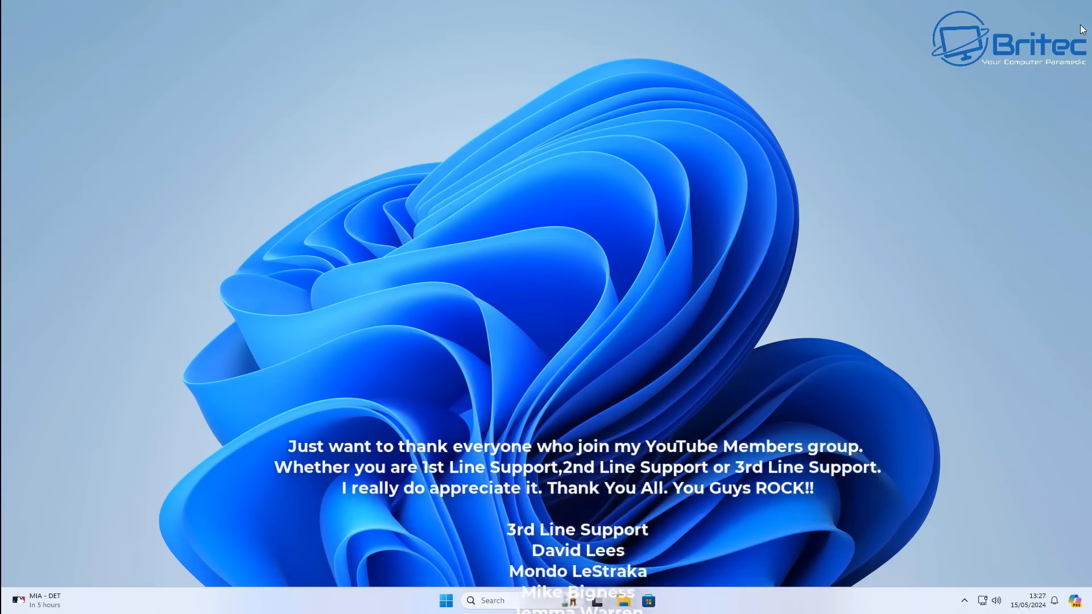
scroll("up", 3)
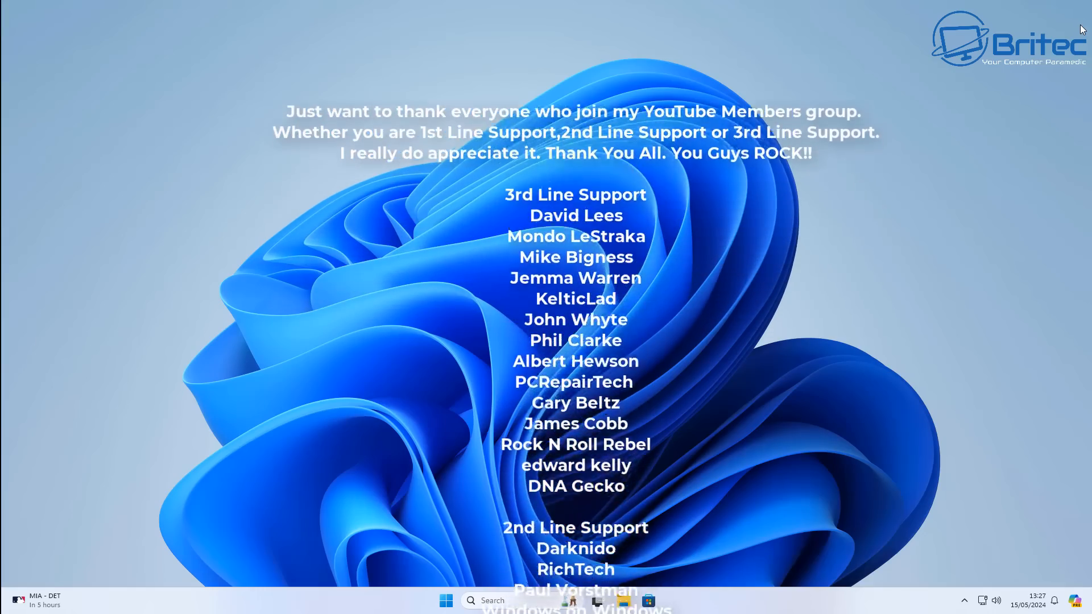